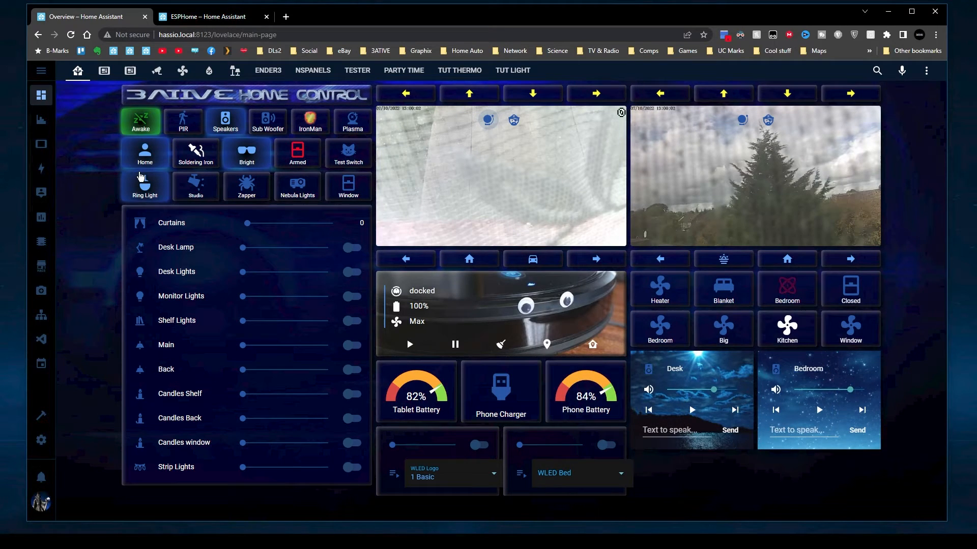
# Open test-switch.yaml for editing from the ESPHome dashboard
pyautogui.click(205, 17)
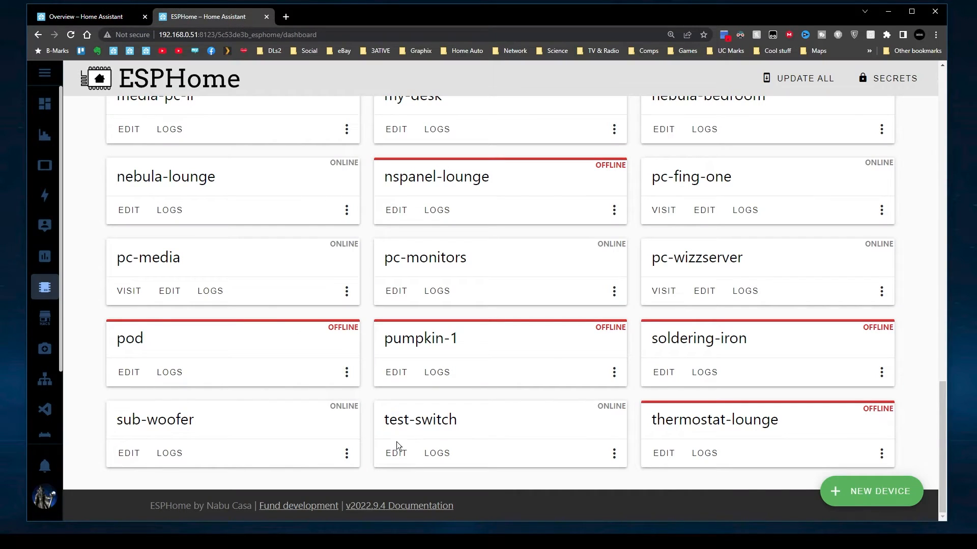
pyautogui.click(396, 452)
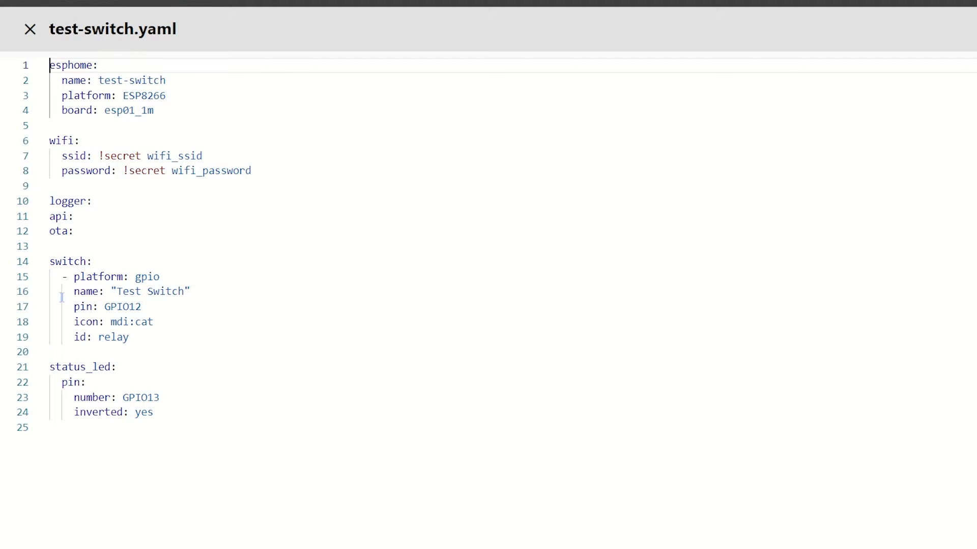
# Below 'id: relay', add an on_turn_on homeassistant.service action for notify.alexa_media_desk_dot
pyautogui.click(28, 29)
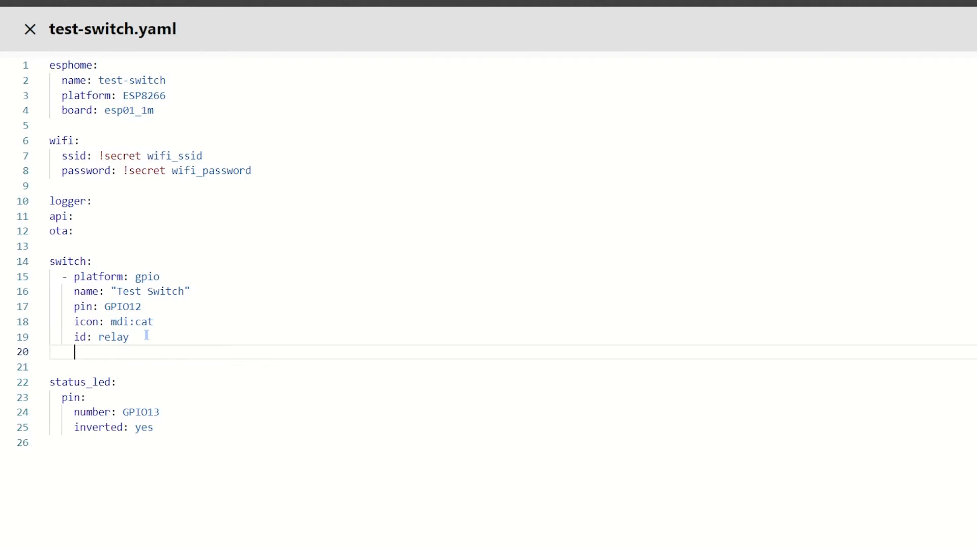
pyautogui.write('on_turn_')
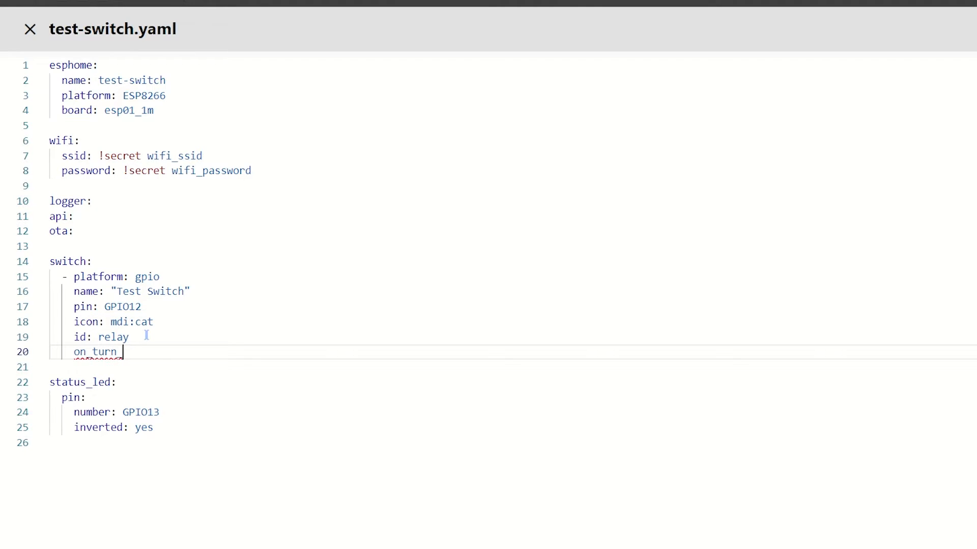
pyautogui.write('on:')
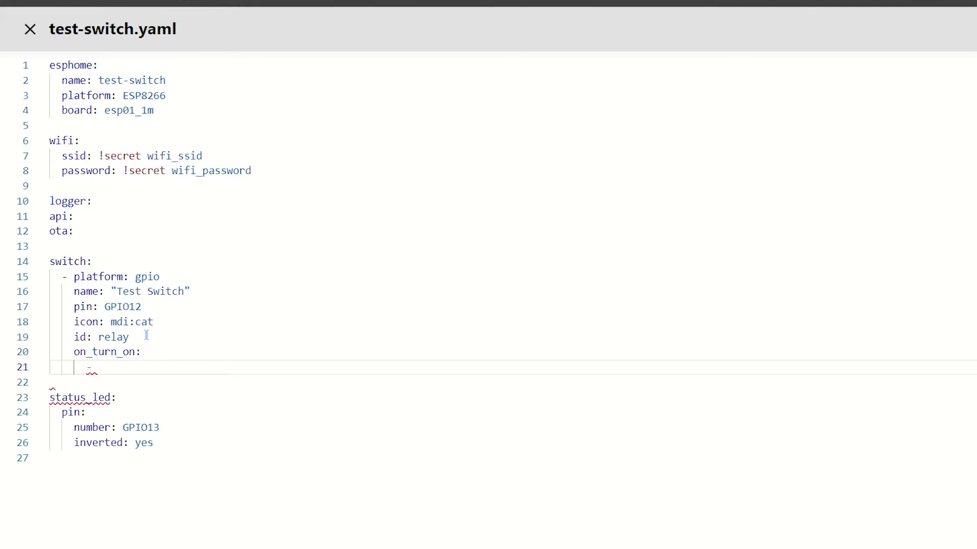
pyautogui.write('homeassistant')
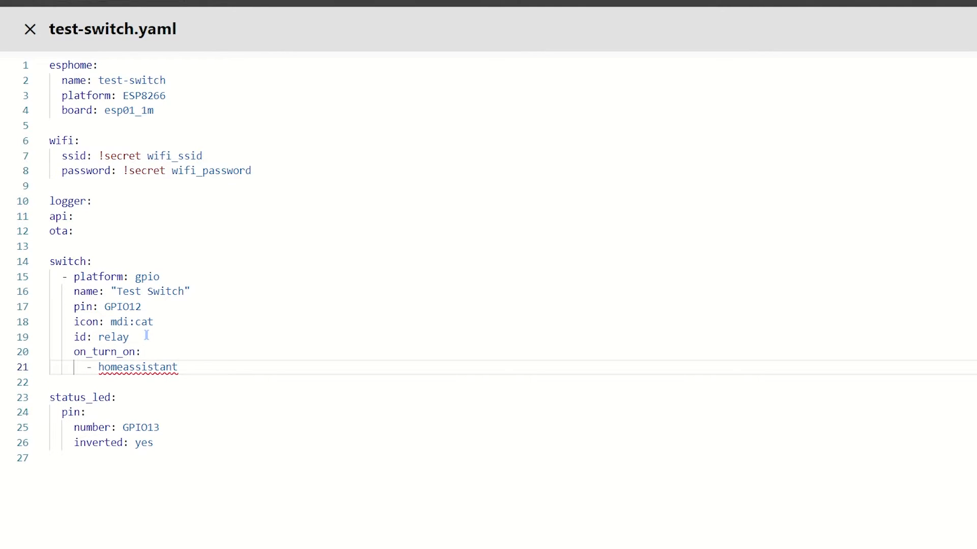
pyautogui.write('.service:')
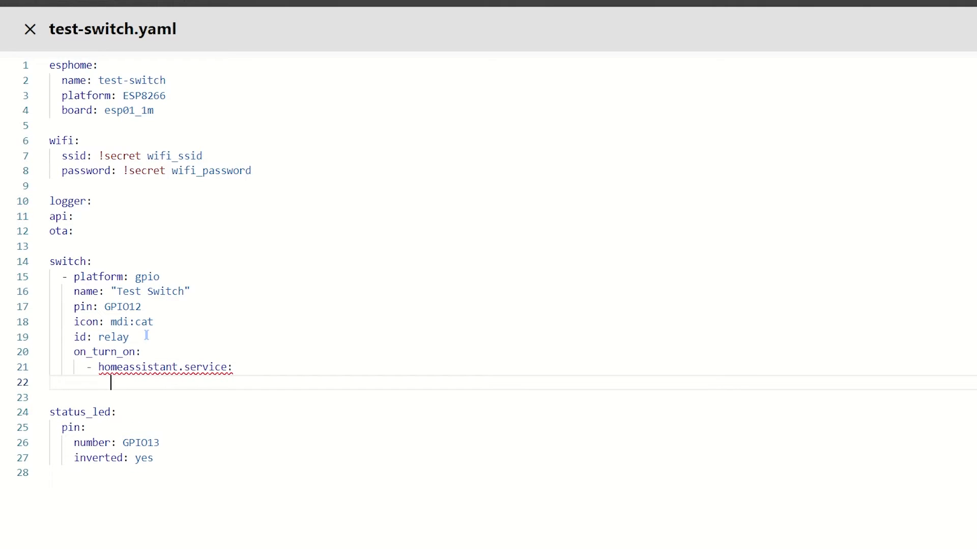
pyautogui.write('servic')
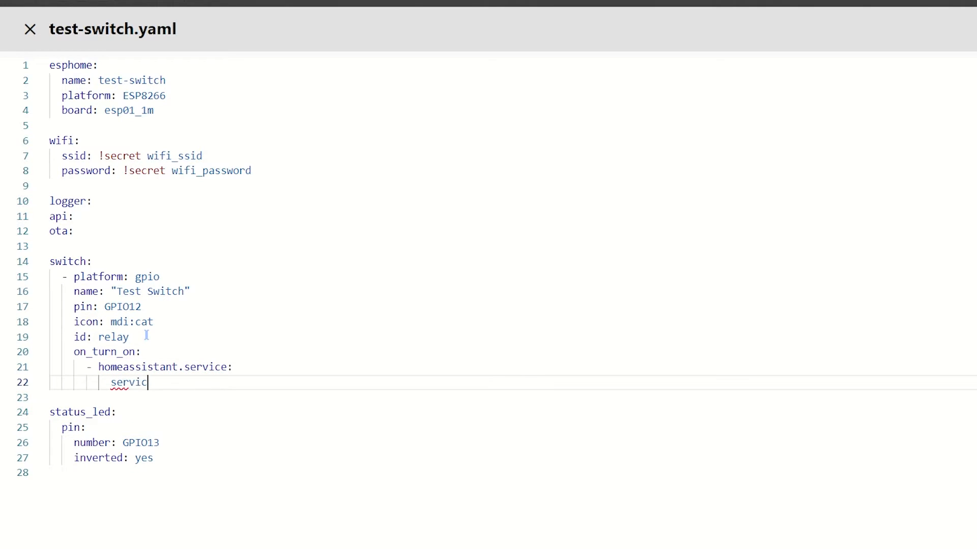
pyautogui.write('e:')
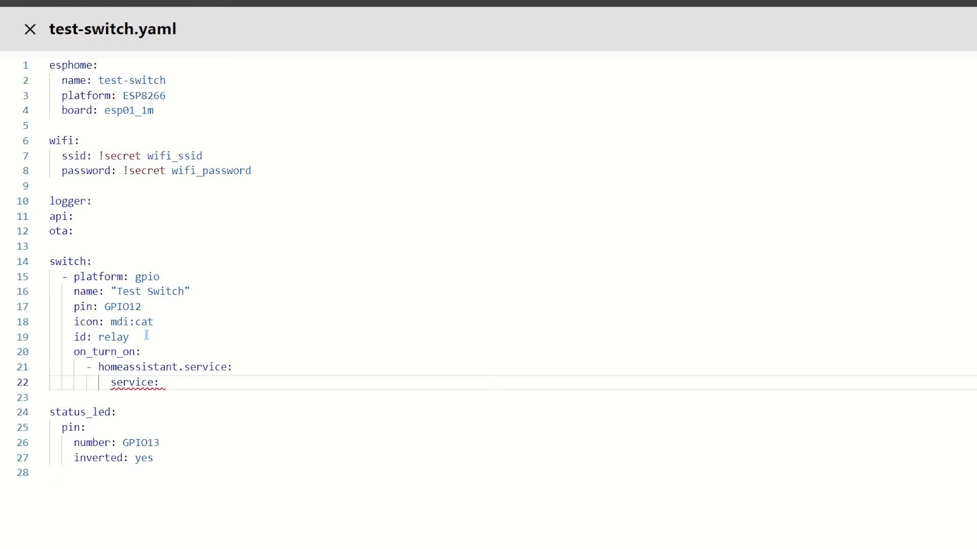
pyautogui.write('notify')
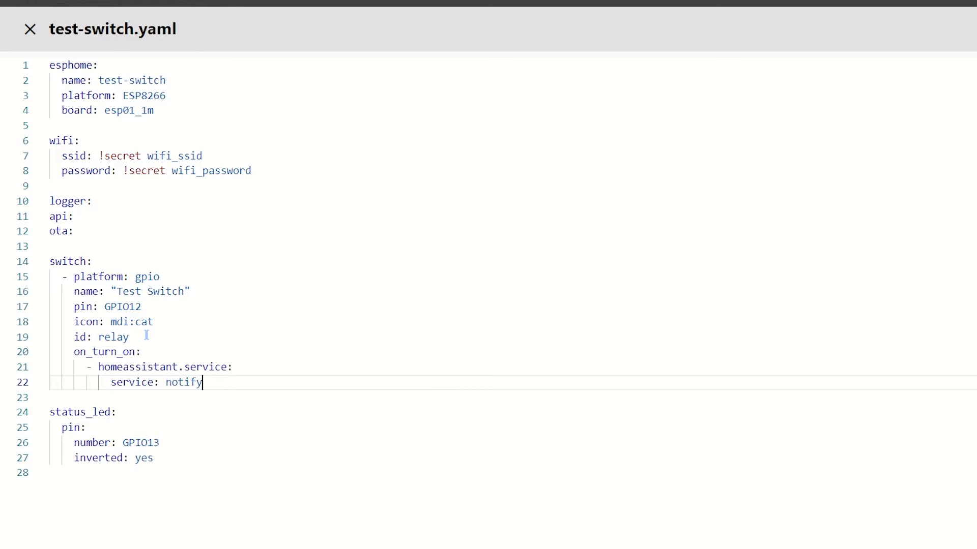
pyautogui.write('.alexa')
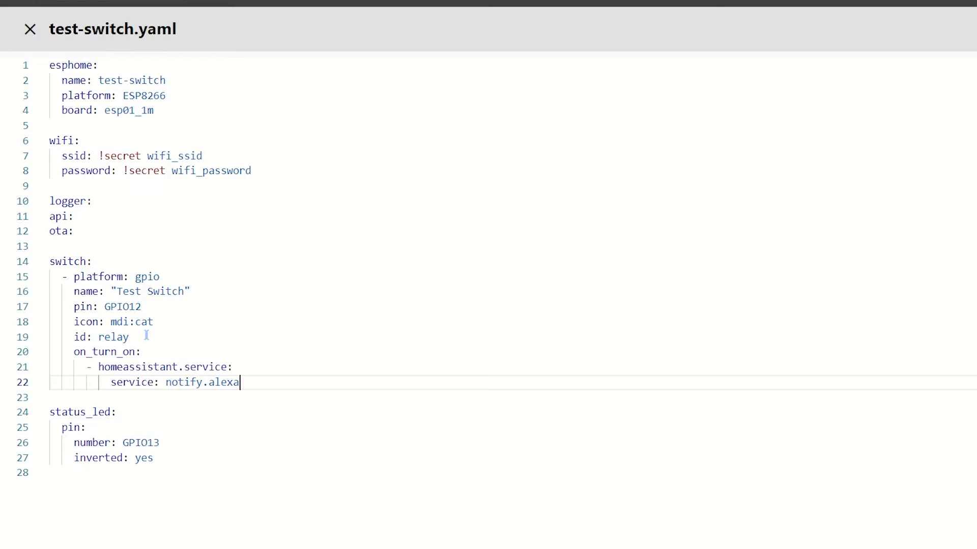
pyautogui.write('_meda')
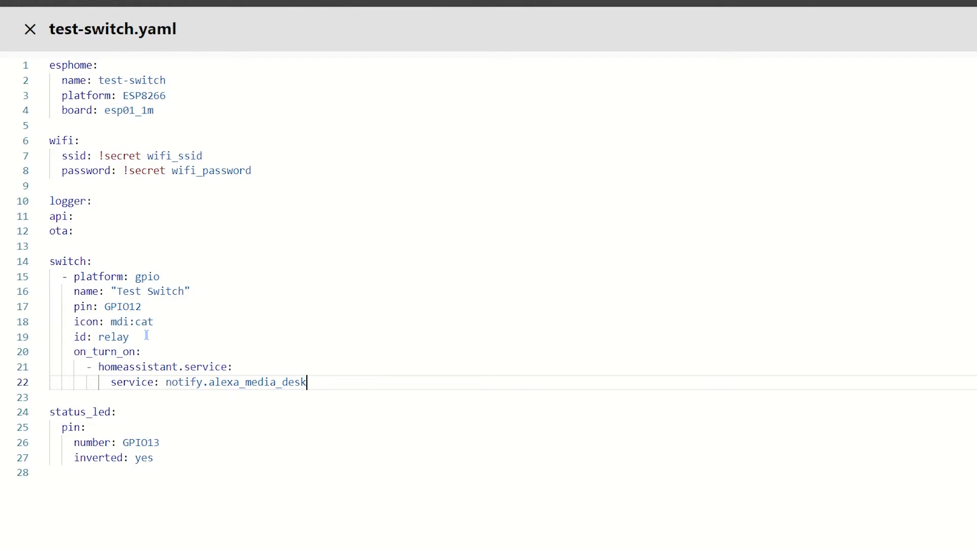
pyautogui.write('_dot')
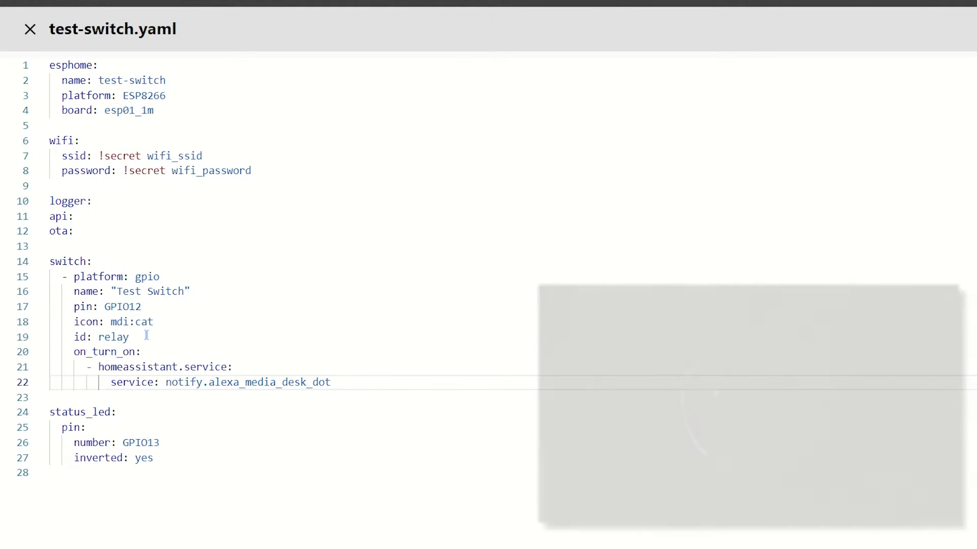
# Add data with message "It is on" under the service, then begin another data key
pyautogui.write('d')
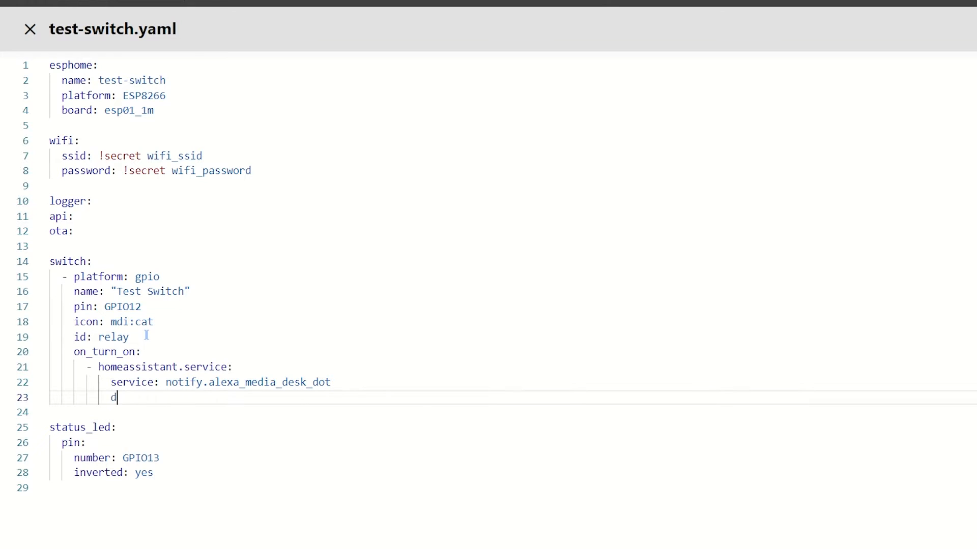
pyautogui.write('ata:')
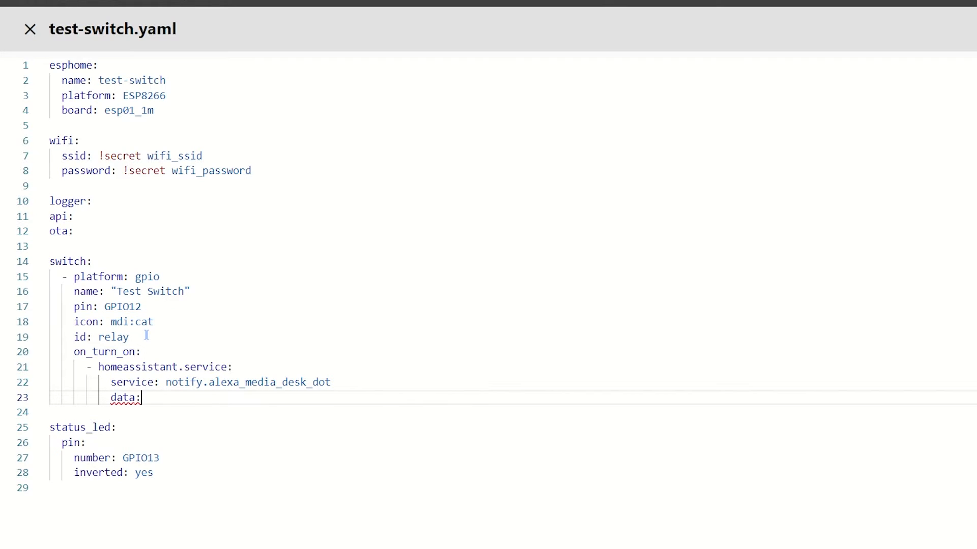
pyautogui.press('enter')
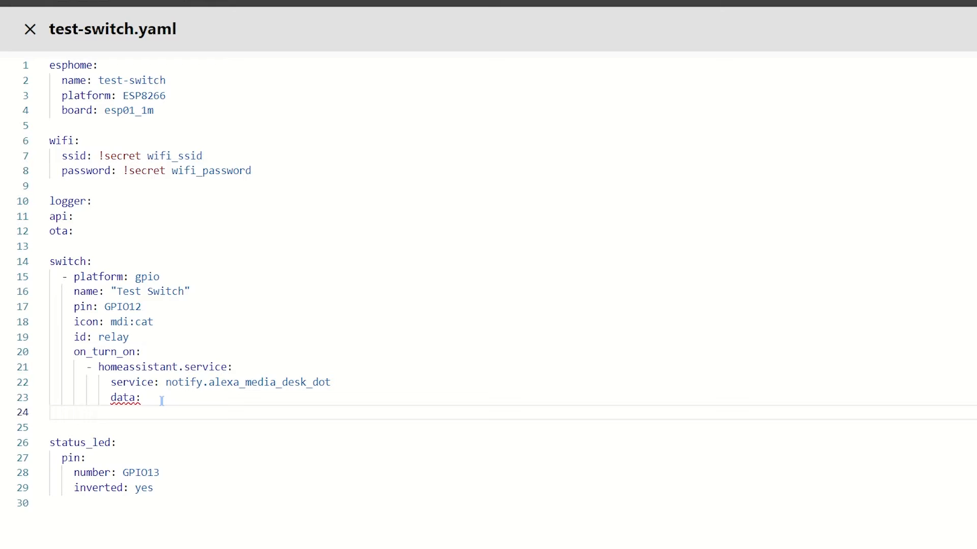
pyautogui.write('message')
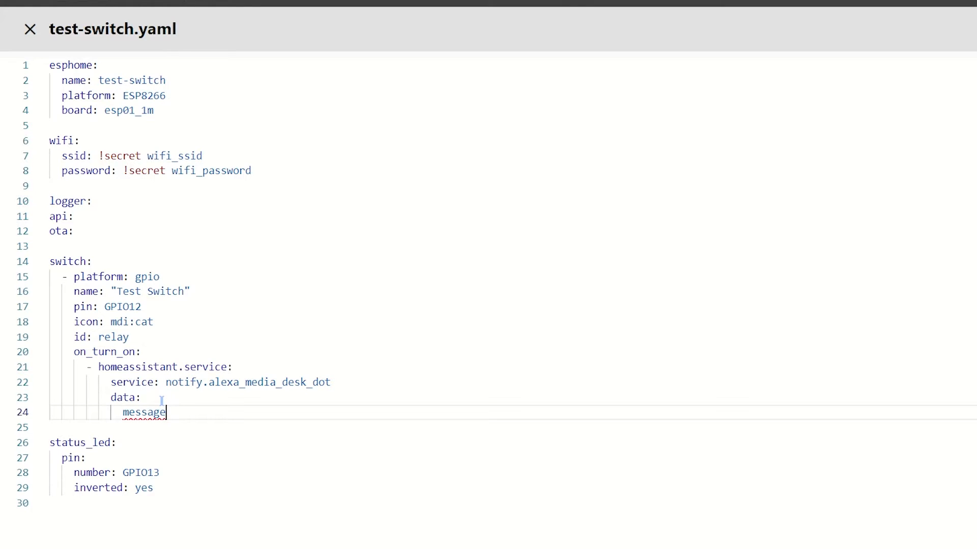
pyautogui.write(': ""')
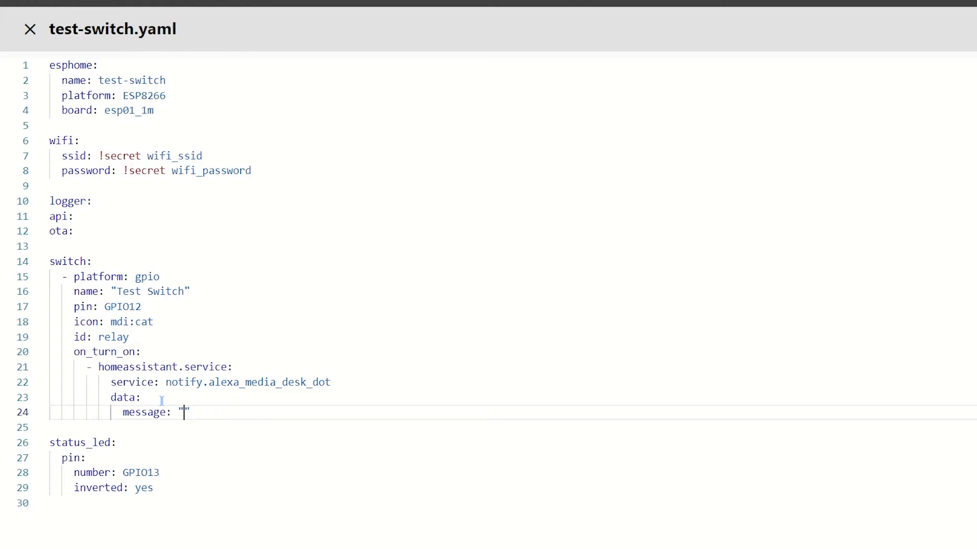
pyautogui.write('It is')
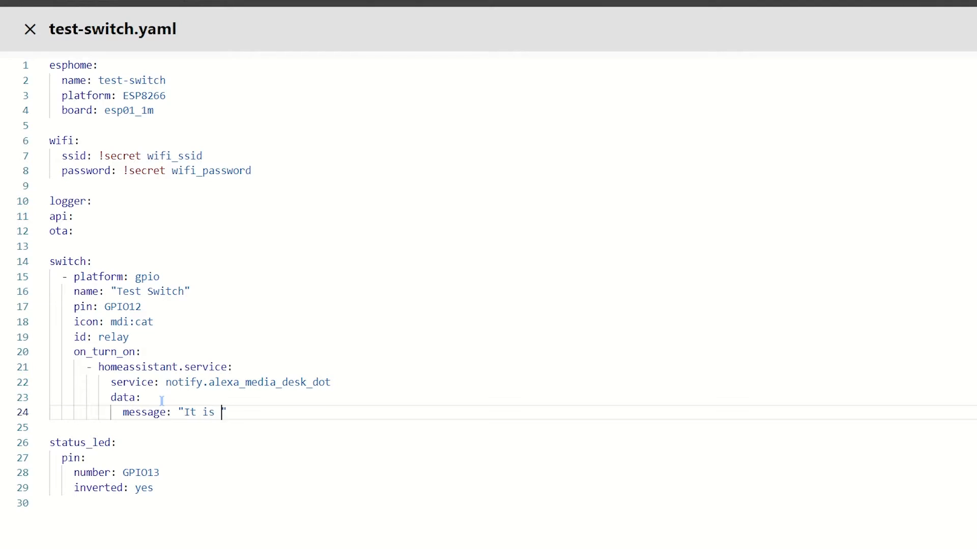
pyautogui.write('on')
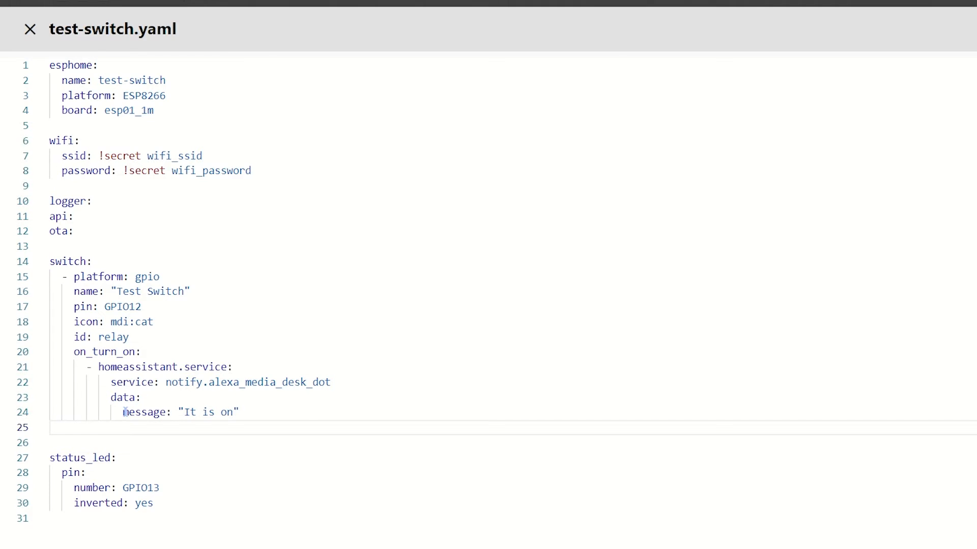
pyautogui.write('data')
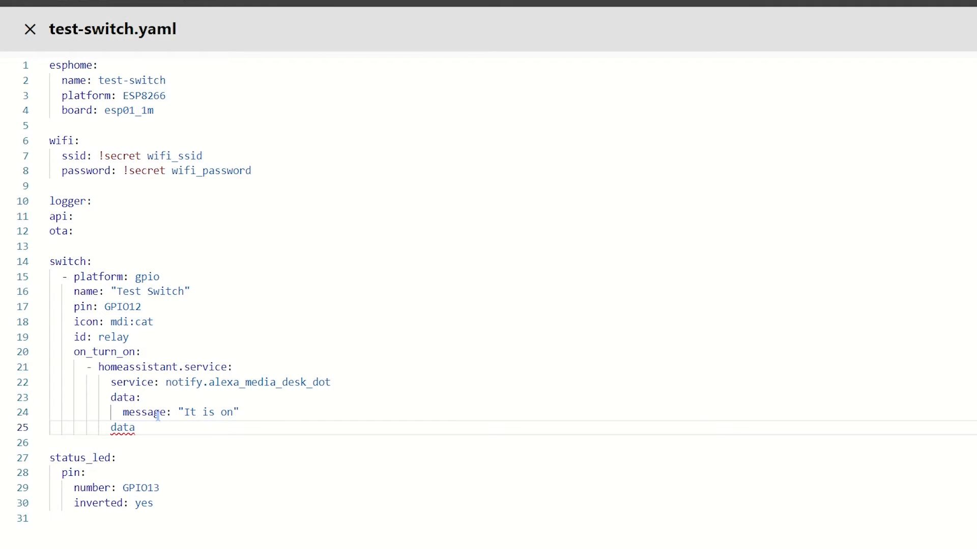
# Complete the data_template entry with the value {{{"type": "tts"}}}
pyautogui.write('_template:')
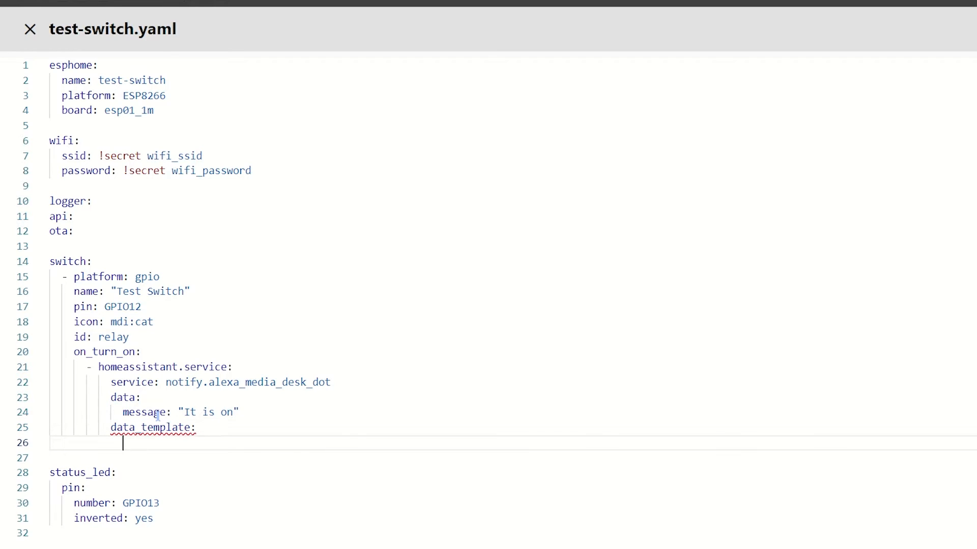
pyautogui.write('data: |')
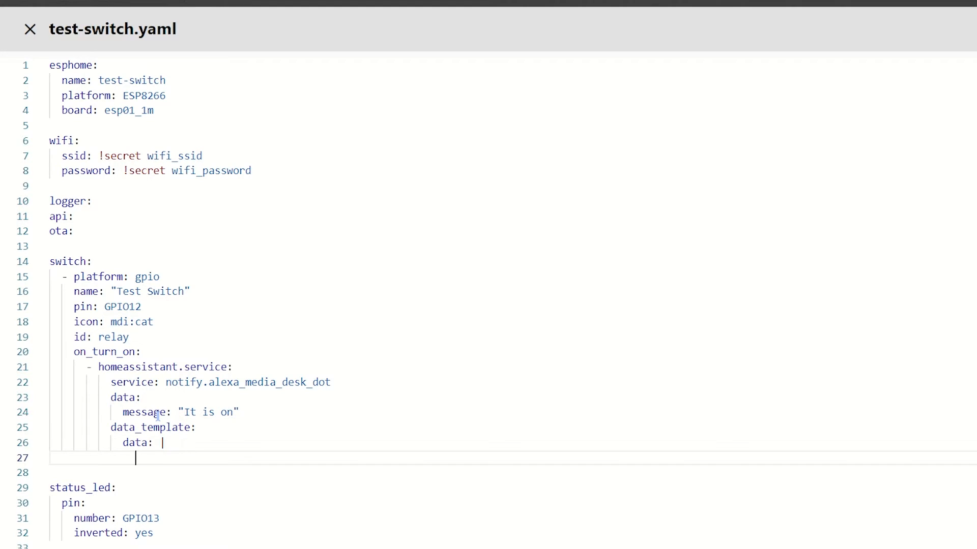
pyautogui.write('{{}}}')
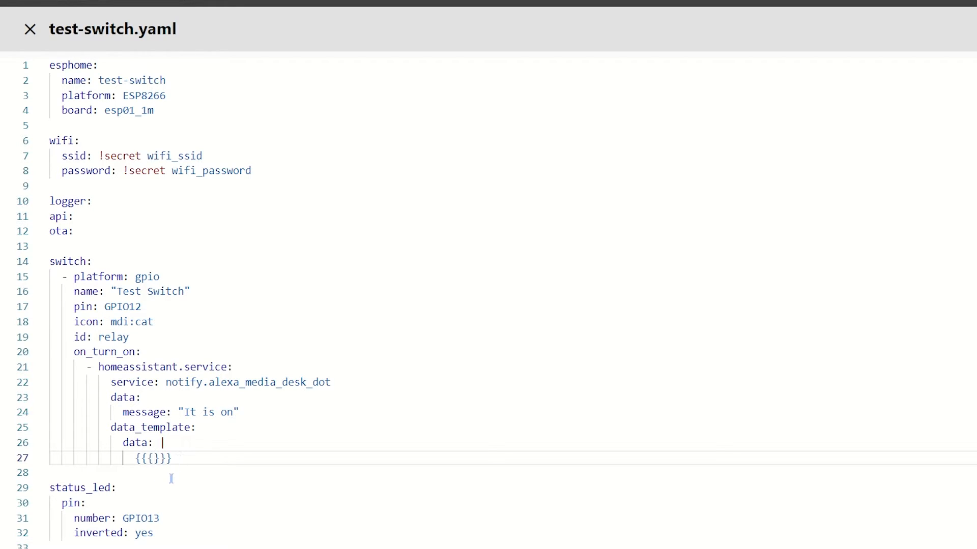
pyautogui.write('"')
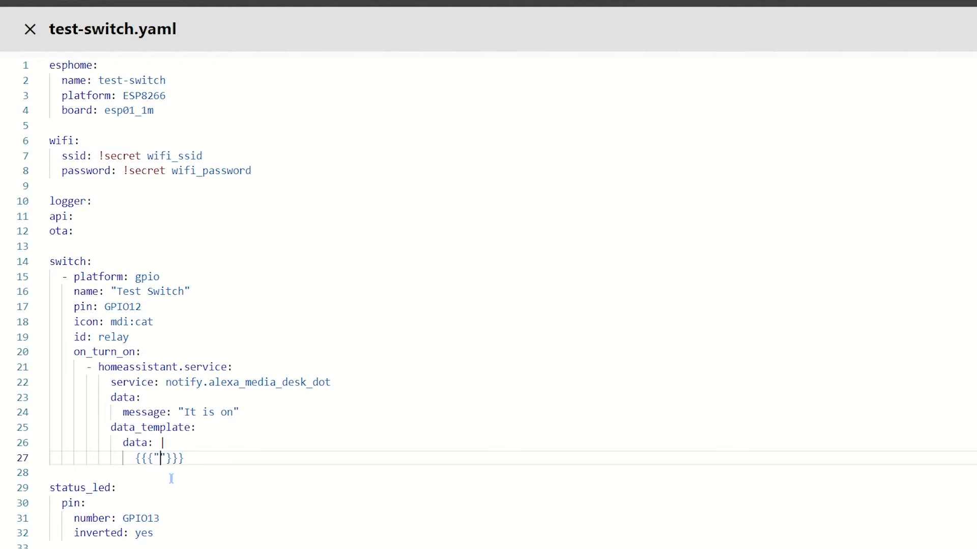
pyautogui.write('type')
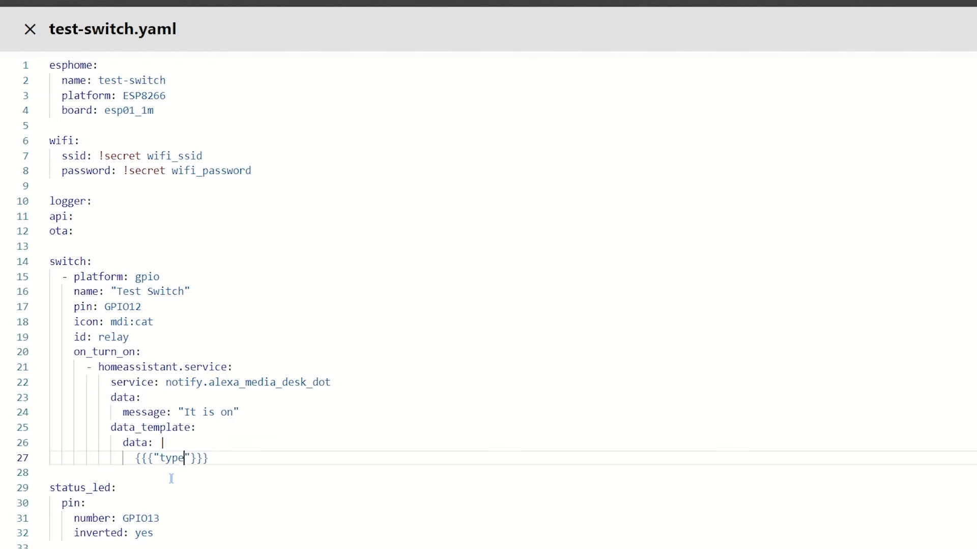
pyautogui.write(':')
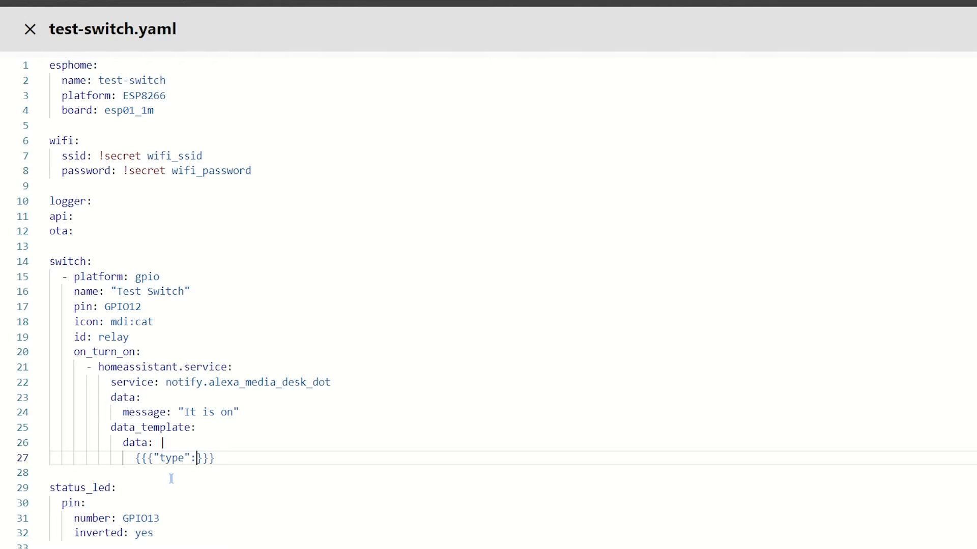
pyautogui.write('""')
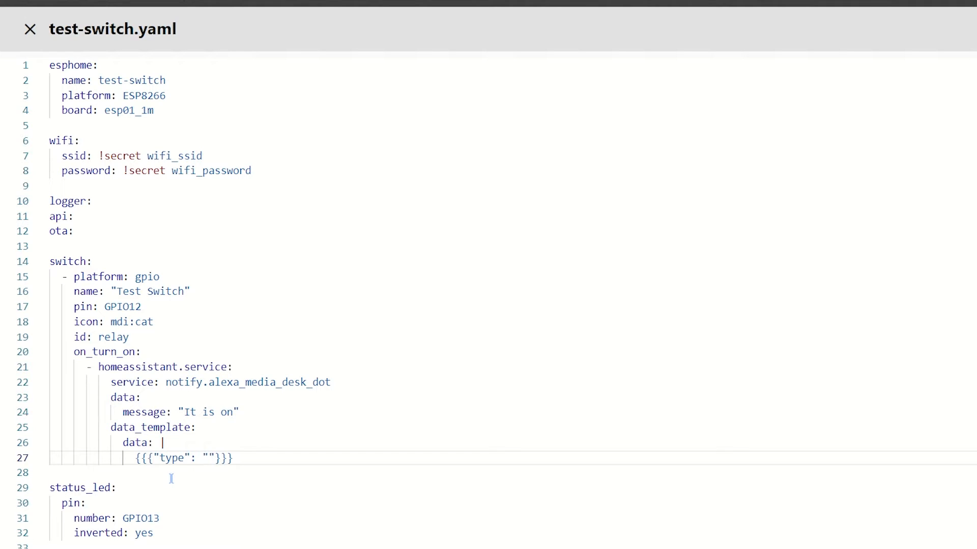
pyautogui.write('tts')
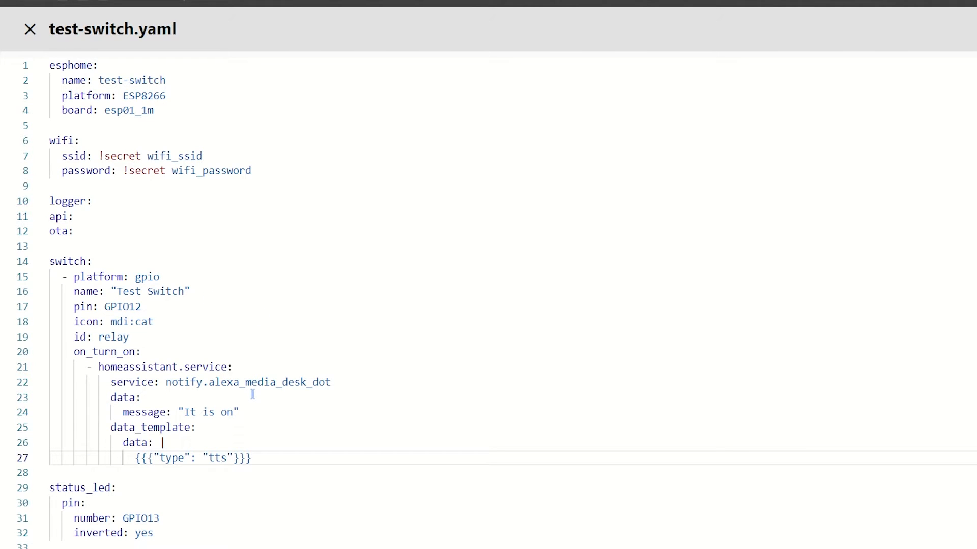
pyautogui.moveTo(235, 437)
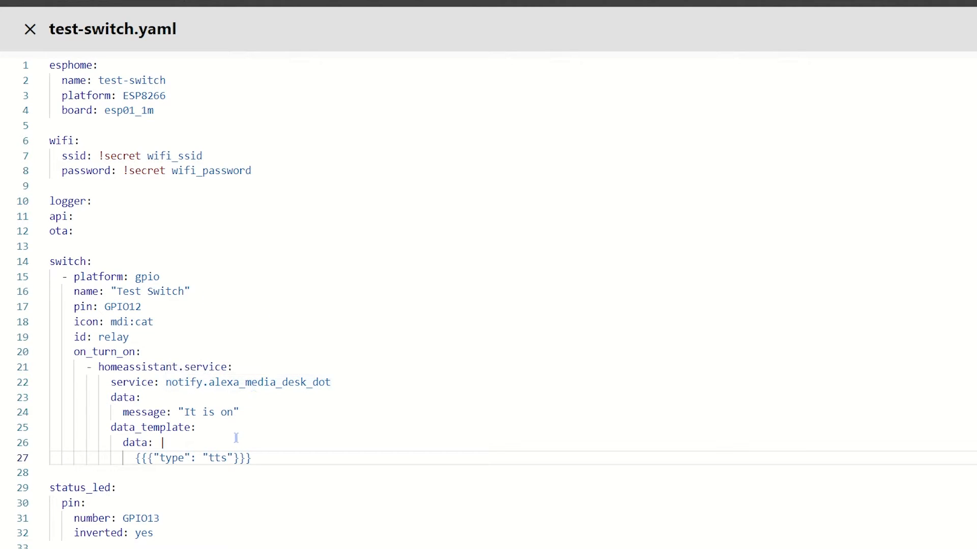
pyautogui.moveTo(259, 413)
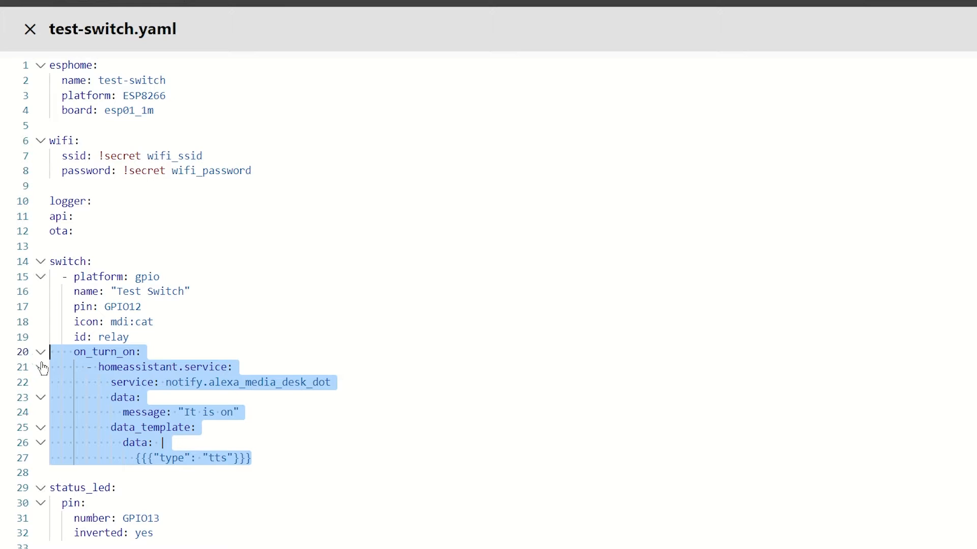
# Duplicate the on_turn_on block as on_turn_off with the message "It is off"
pyautogui.press('alt+shift+down')
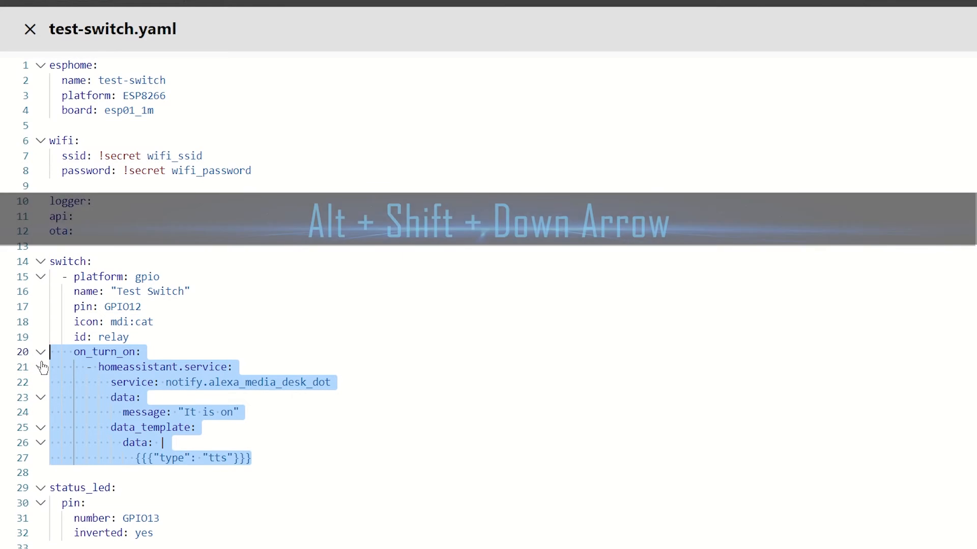
pyautogui.press('alt+shift+down')
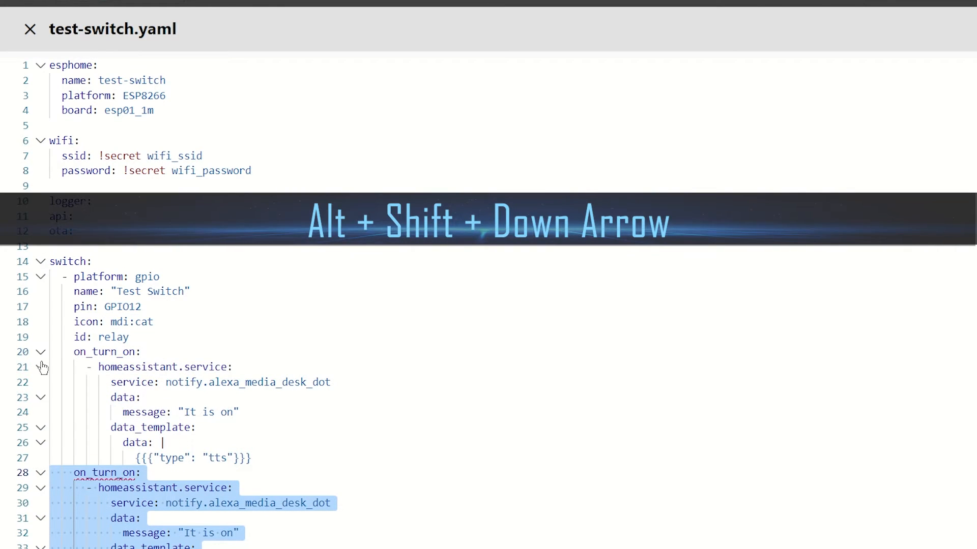
pyautogui.press('alt+shift+down')
pyautogui.write('ff')
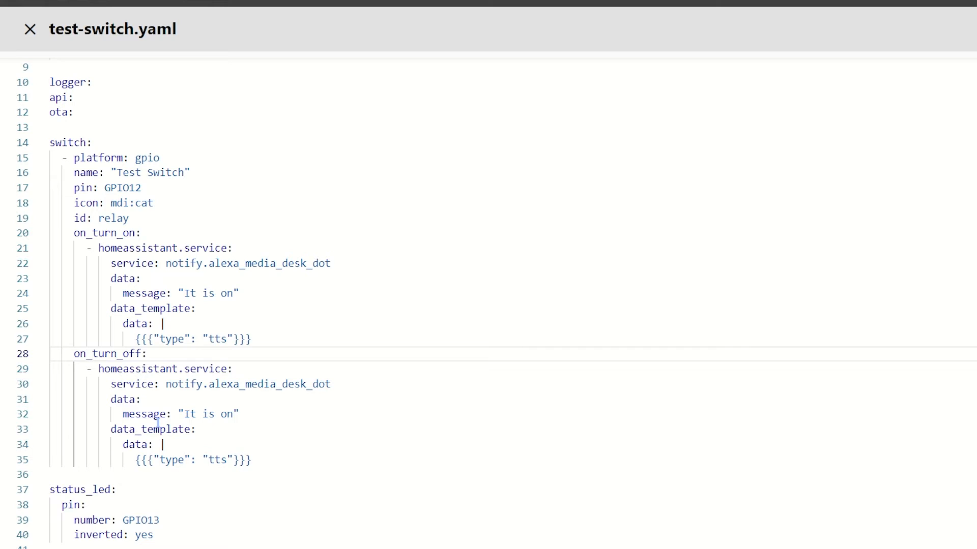
pyautogui.press('Backspace')
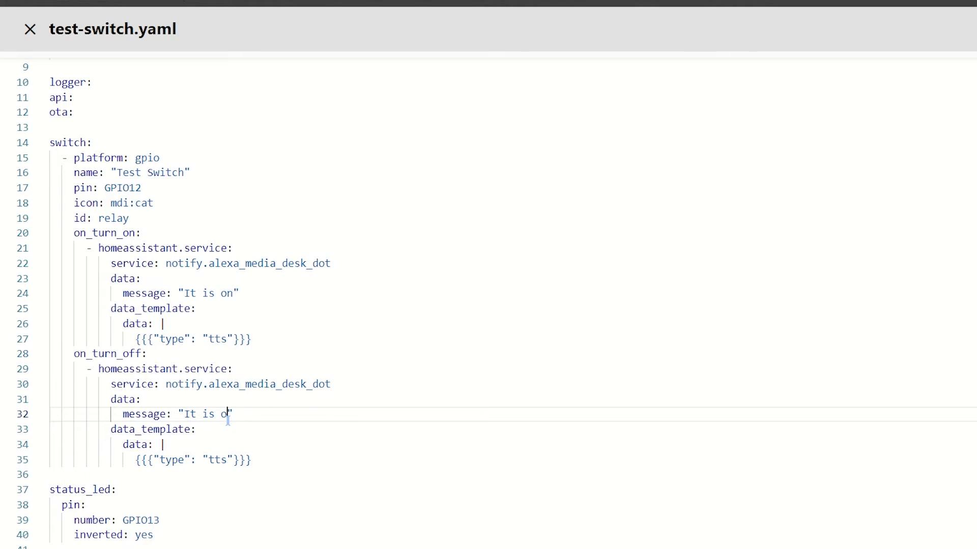
pyautogui.write('ff')
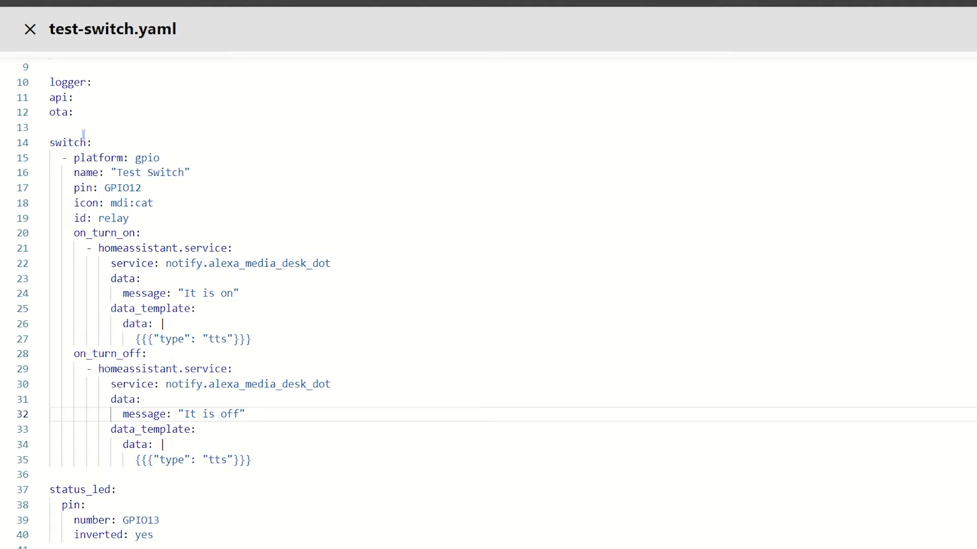
pyautogui.doubleClick(113, 219)
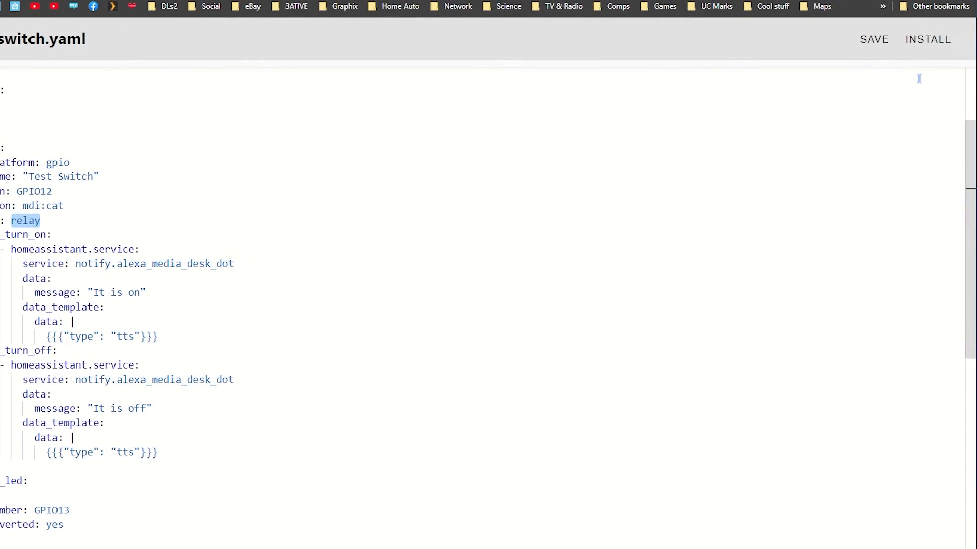
# Install test-switch wirelessly and confirm the OTA upload succeeds
pyautogui.click(927, 38)
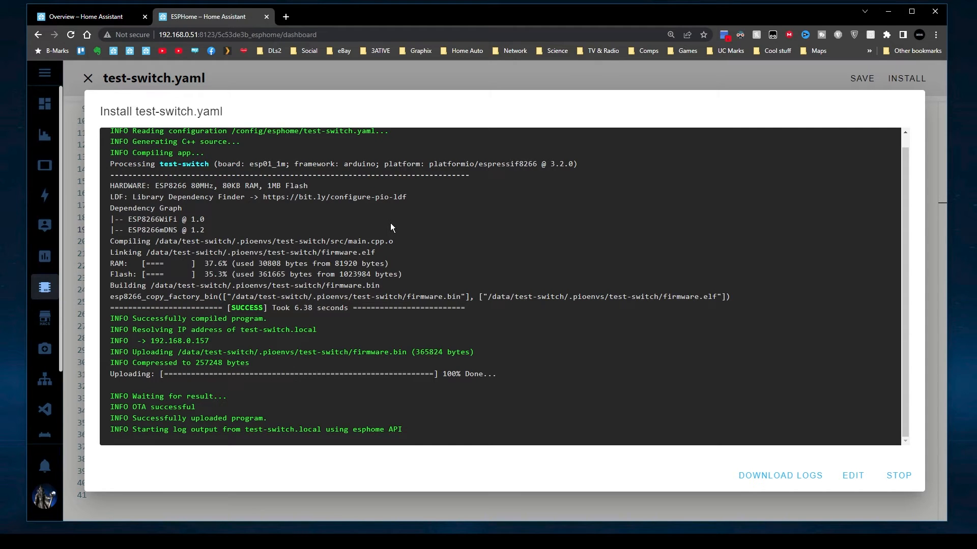
pyautogui.moveTo(404, 266)
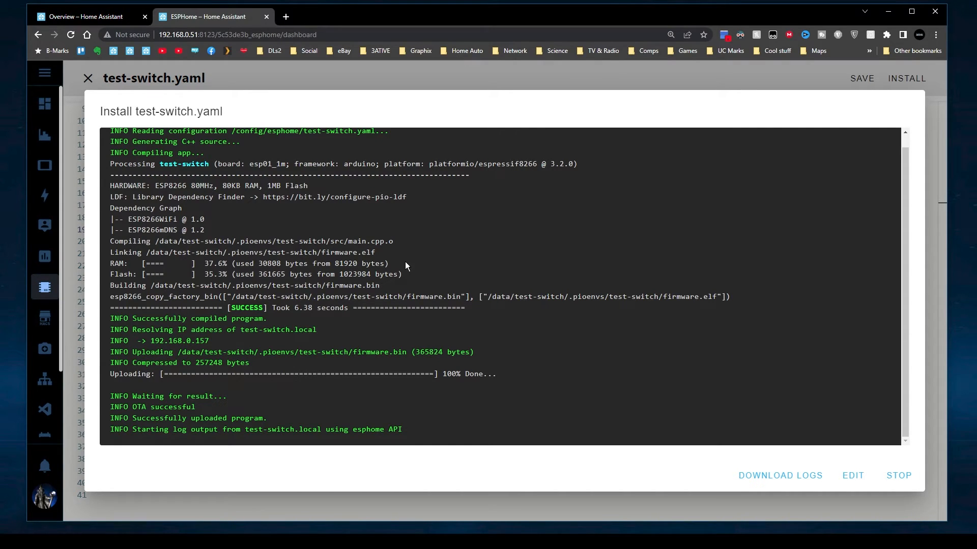
pyautogui.moveTo(468, 439)
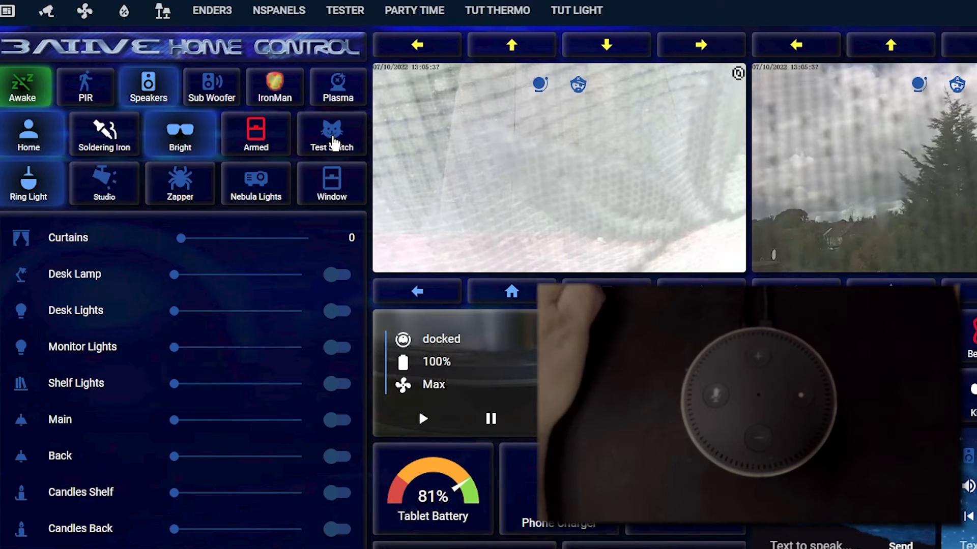
# Toggle the Test Switch tile on the Home Assistant dashboard and listen to the Echo Dot
pyautogui.click(332, 133)
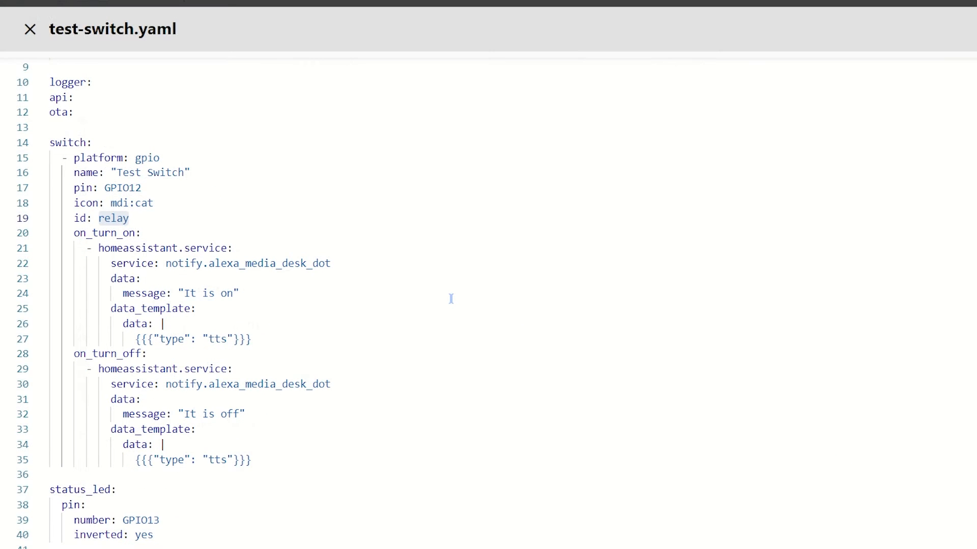
pyautogui.moveTo(230, 306)
pyautogui.write('O')
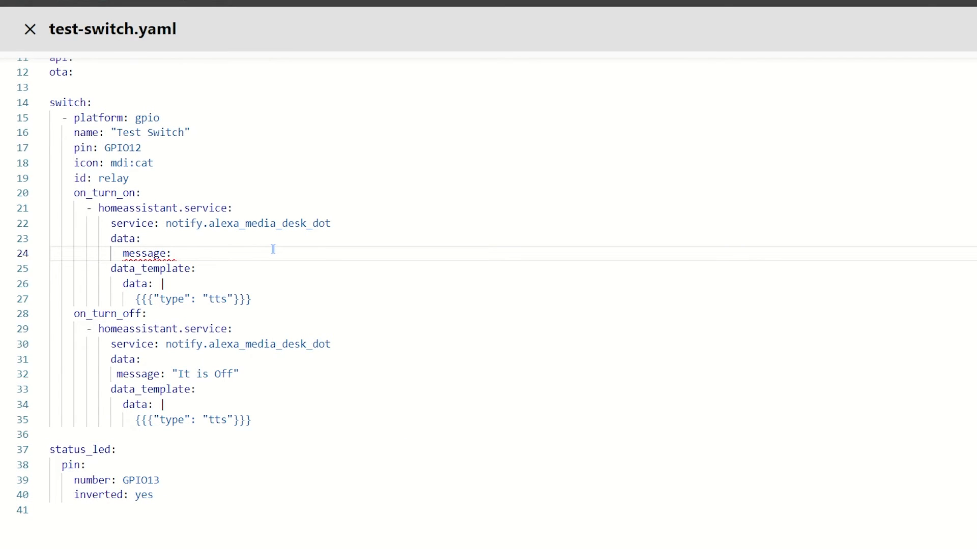
# Replace the turn-on message with an empty multi-line '{{ }}' Jinja template
pyautogui.write("'")
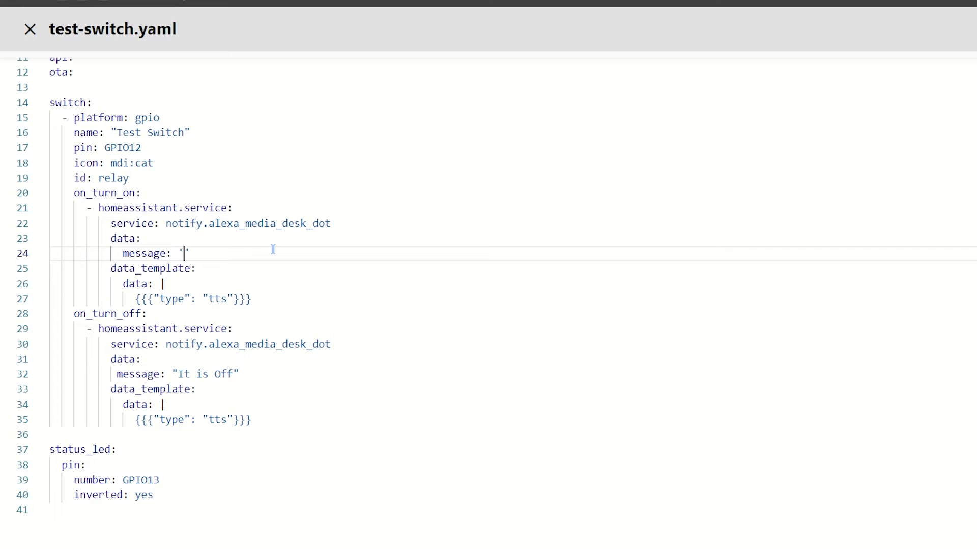
pyautogui.write('{{')
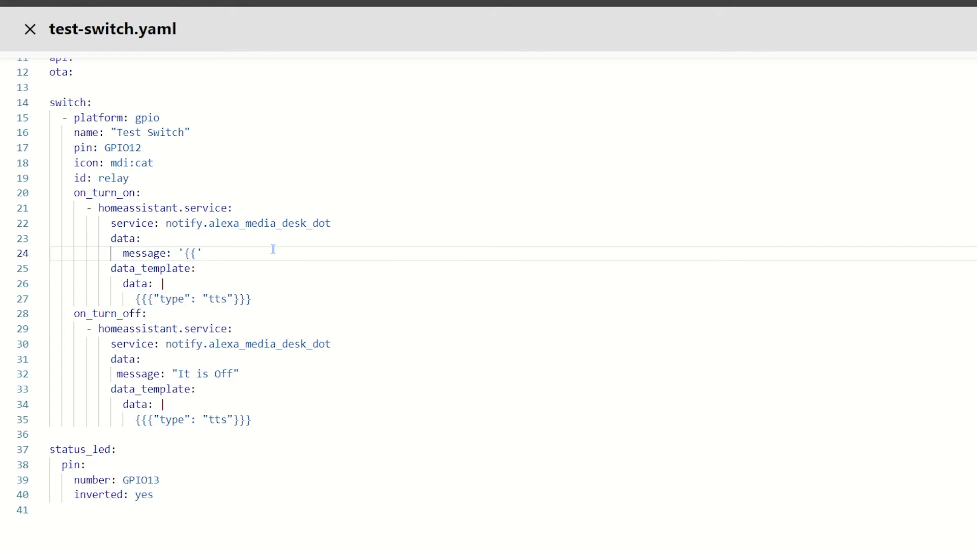
pyautogui.write('}}')
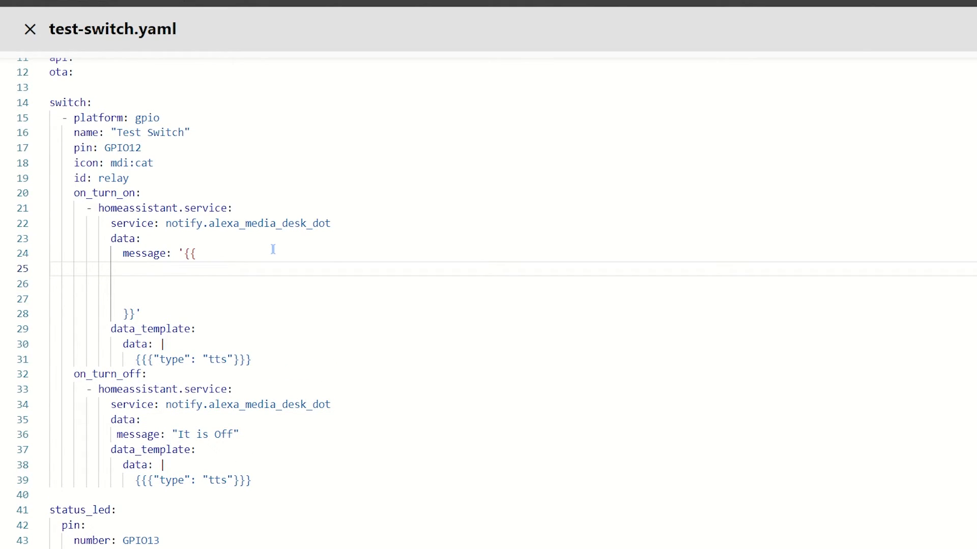
# Add the opener array "Alert, ", "FYI, ", "Attention" inside the template
pyautogui.write('[]')
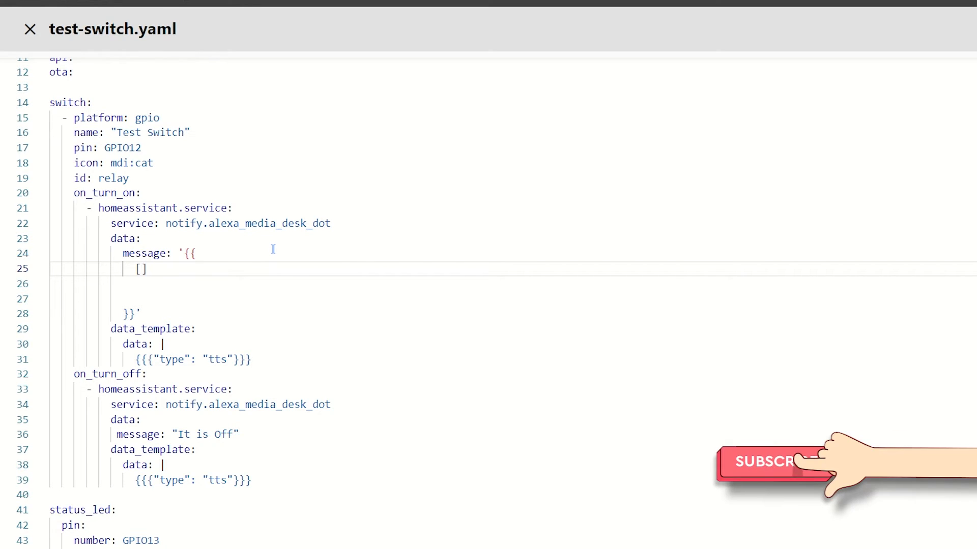
pyautogui.click(141, 269)
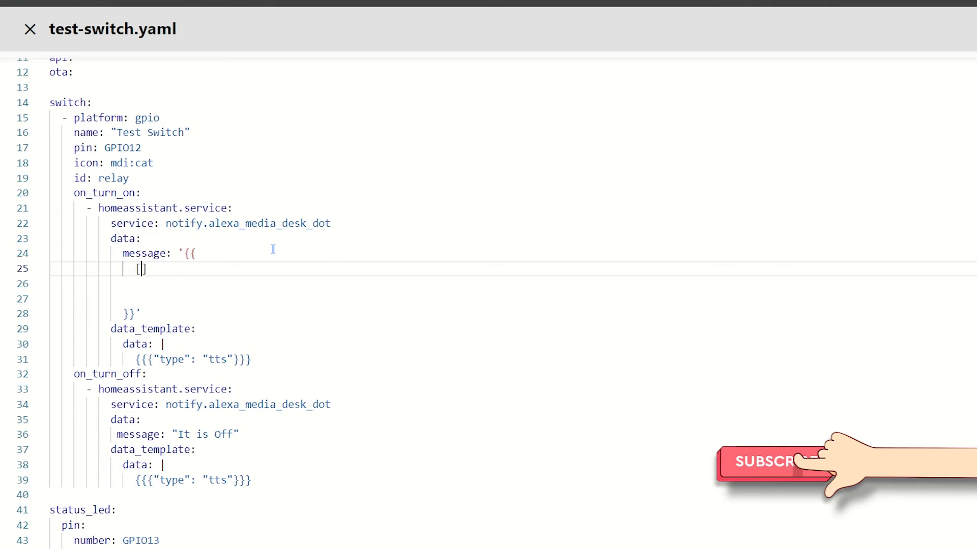
pyautogui.write('""')
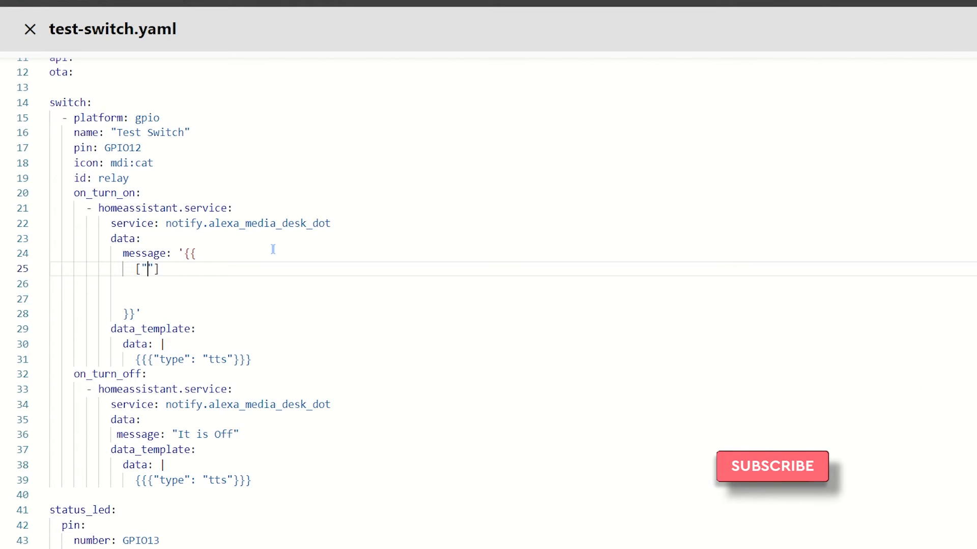
pyautogui.write('Al')
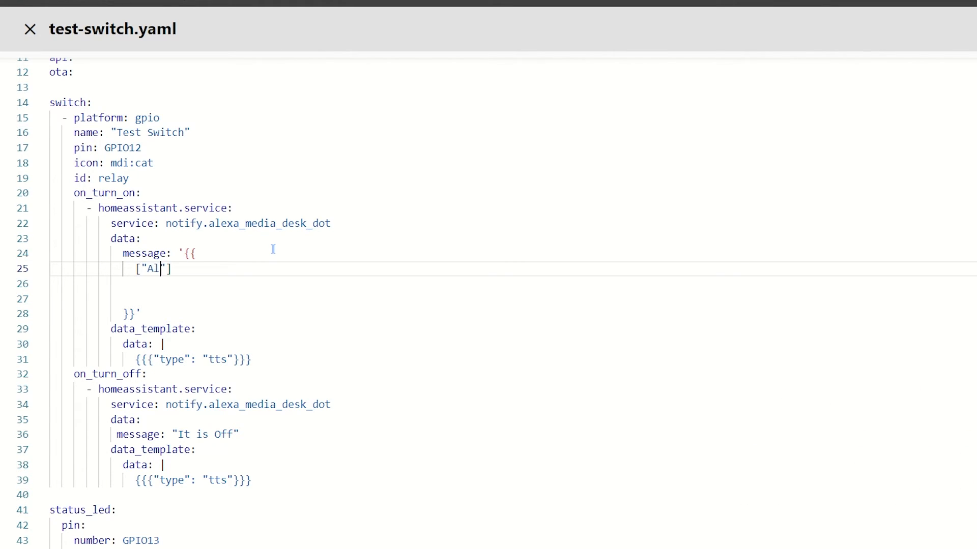
pyautogui.write('ert,')
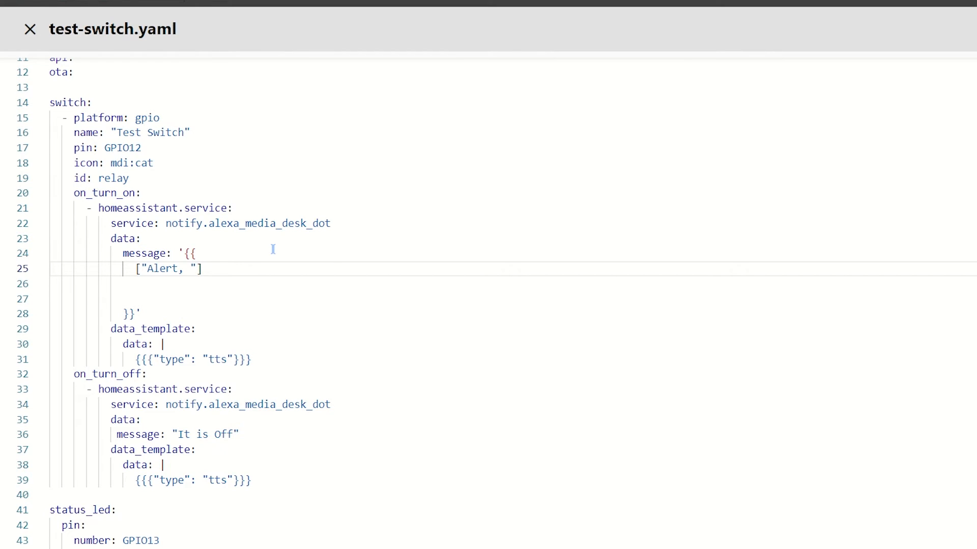
pyautogui.write(',')
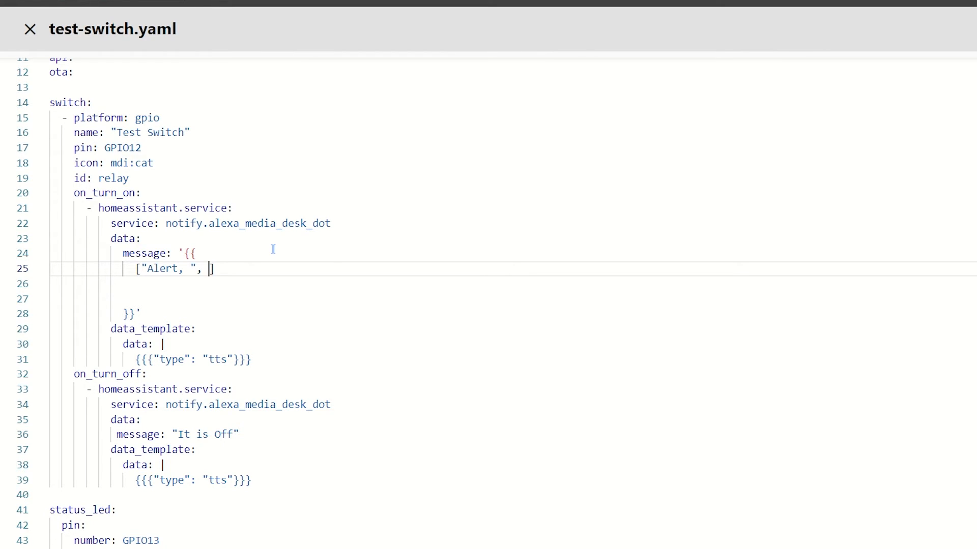
pyautogui.write('"')
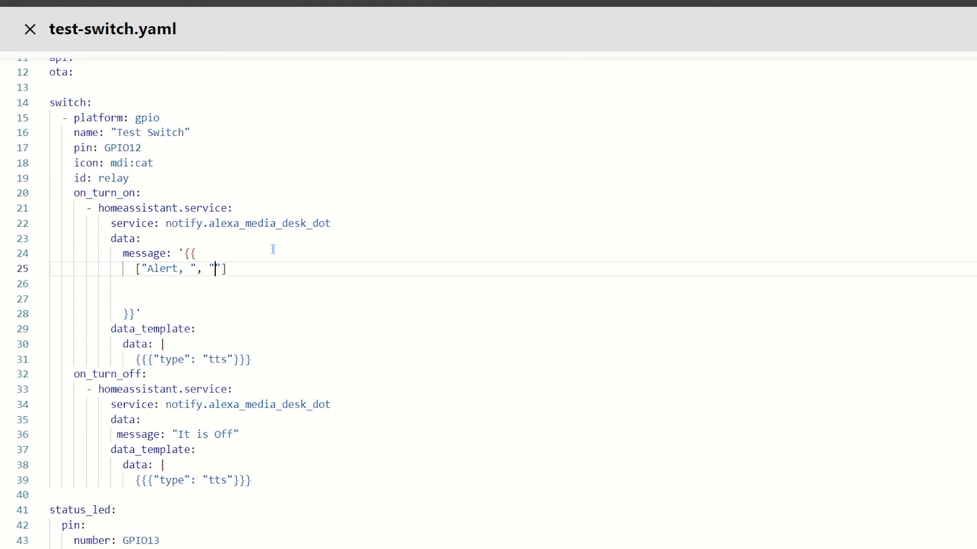
pyautogui.write('FYI, ", "A')
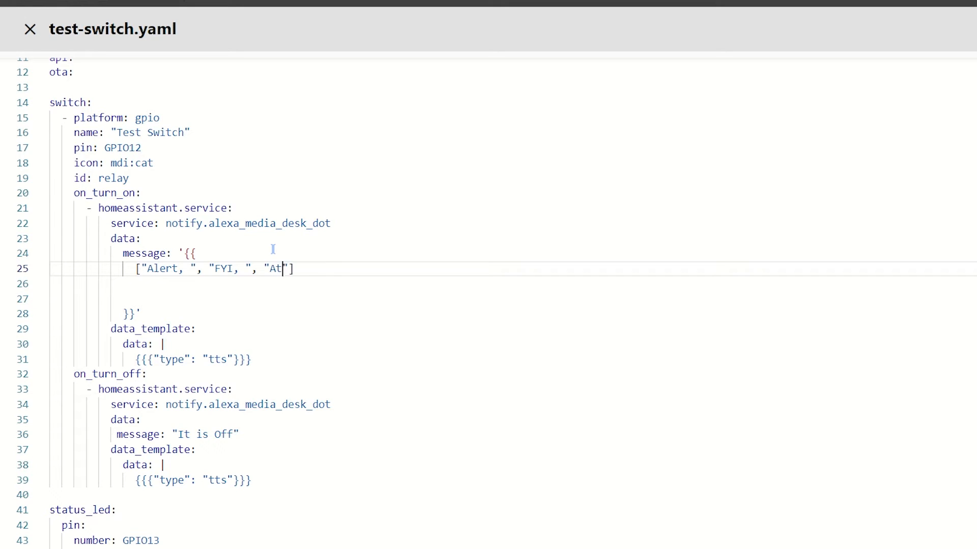
pyautogui.write('tention')
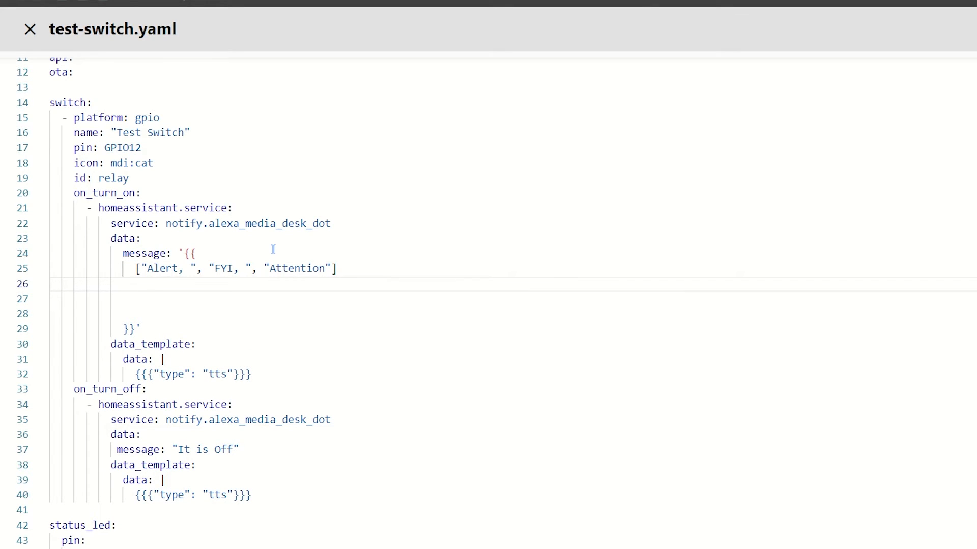
# Apply |random to the opener array and append + for the next part
pyautogui.write('|random')
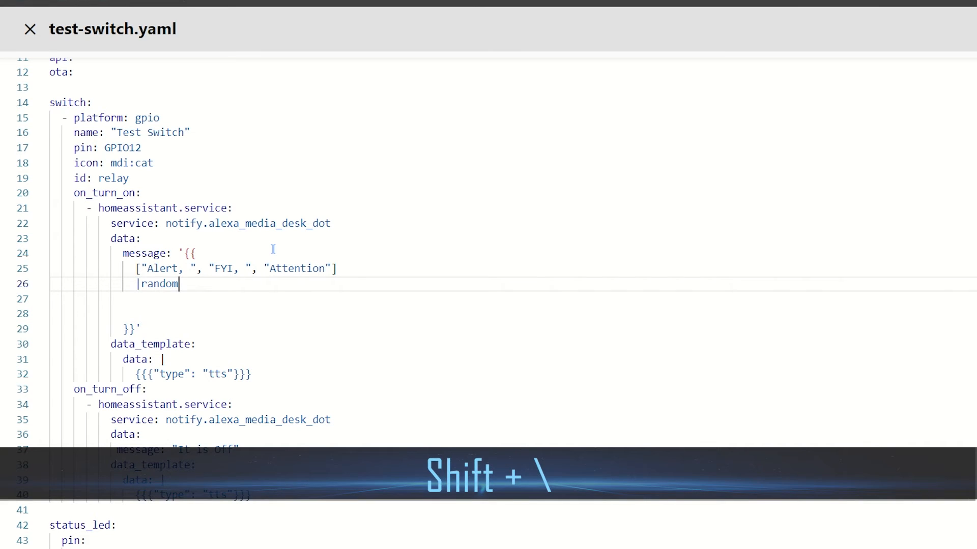
pyautogui.write('+')
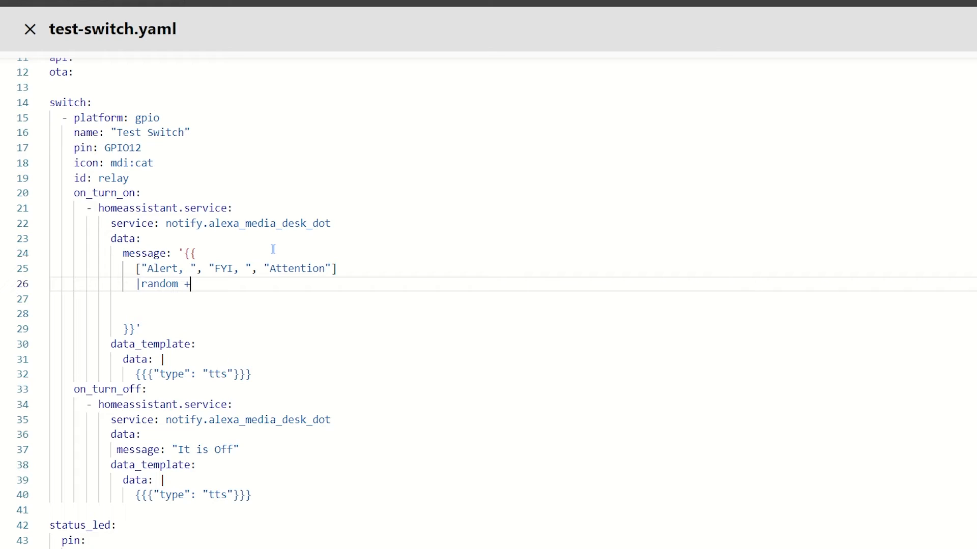
pyautogui.press('enter')
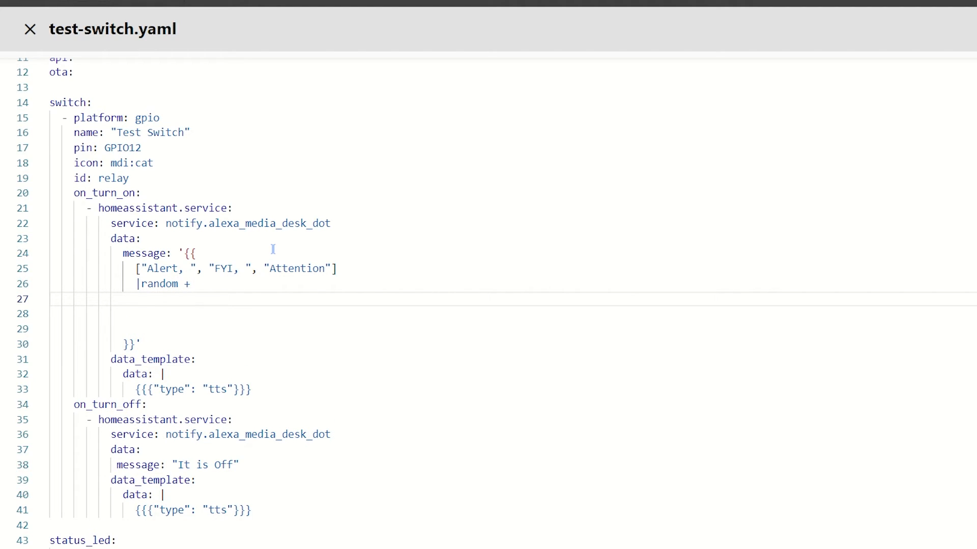
# Add a second array: "The Test Switch is", "Test Switch is", "Test Switch now"
pyautogui.write('["The"]')
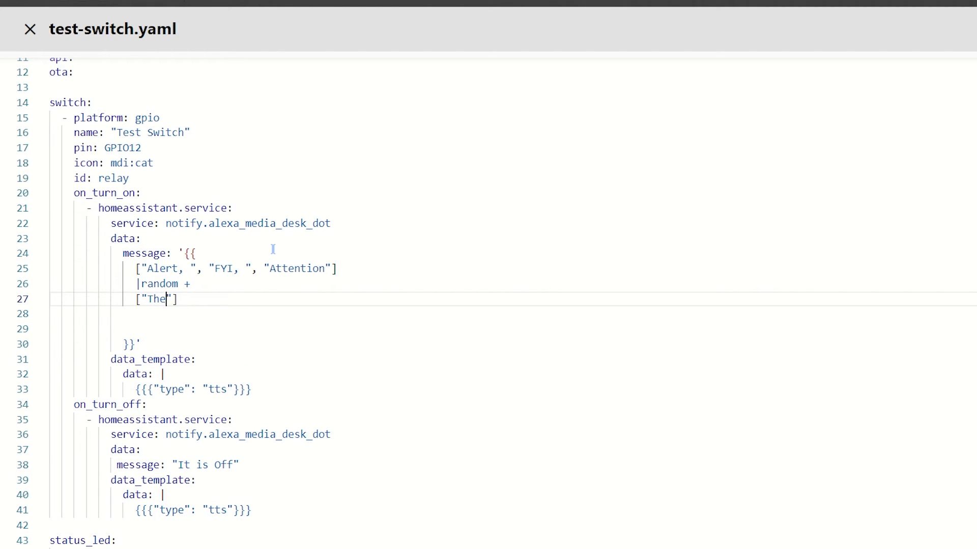
pyautogui.write('Test Sw')
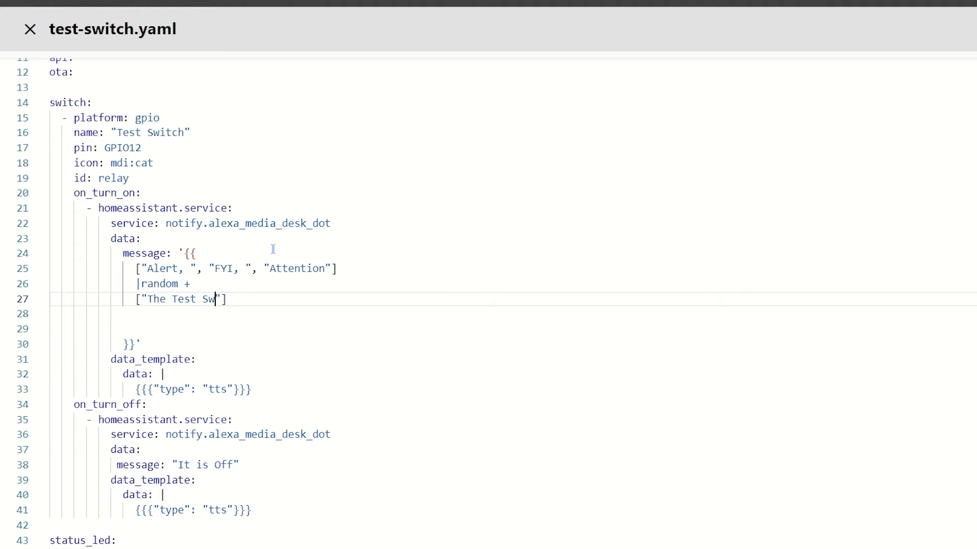
pyautogui.write('itch is')
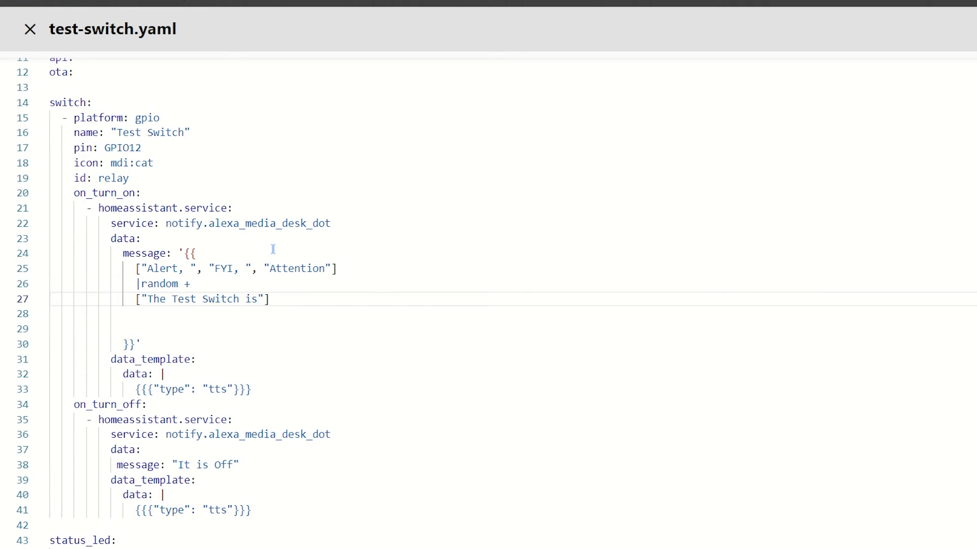
pyautogui.write('", "Test Switch')
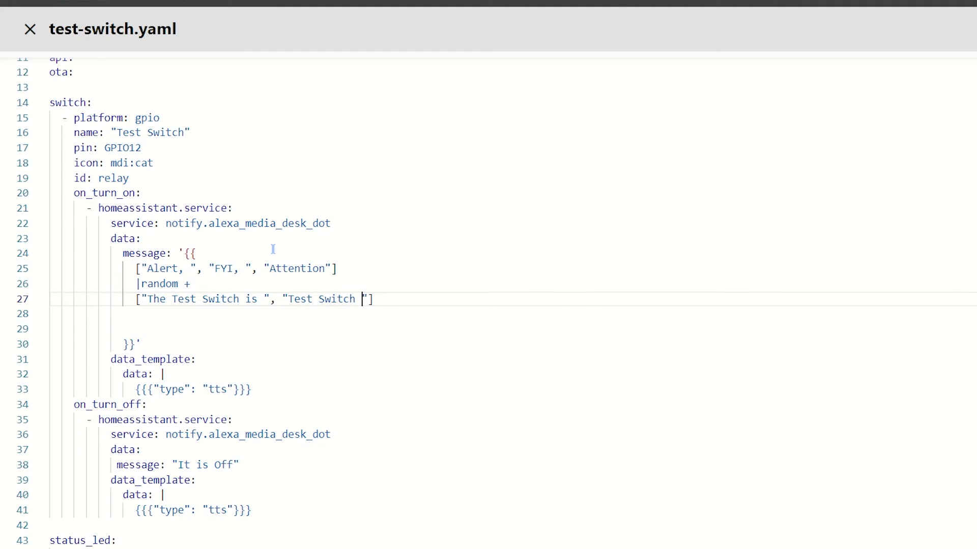
pyautogui.write('is ",')
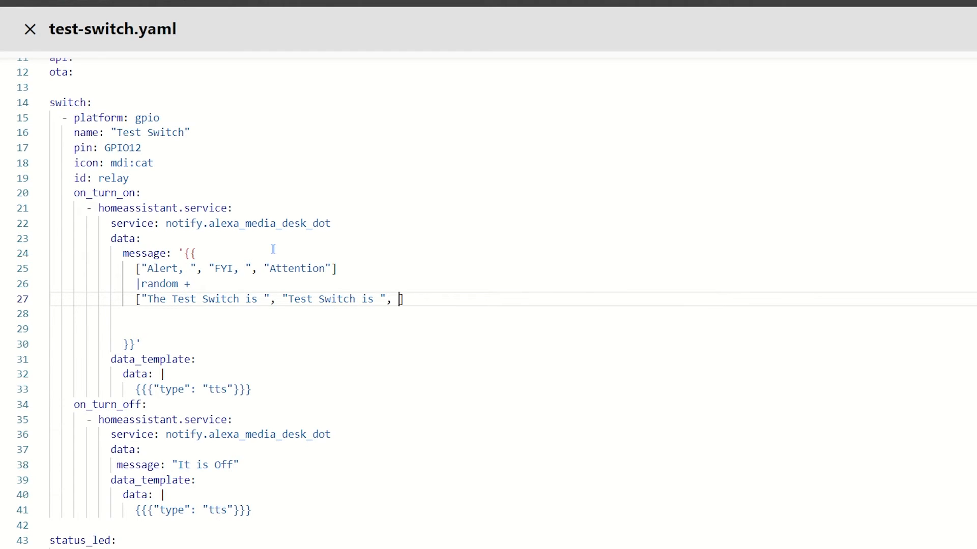
pyautogui.write('"Test Switch')
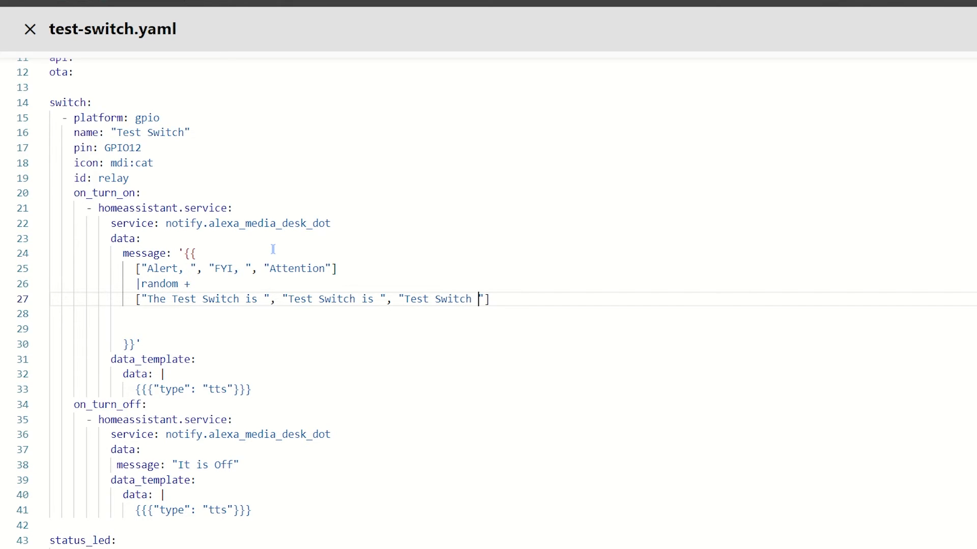
pyautogui.write('now')
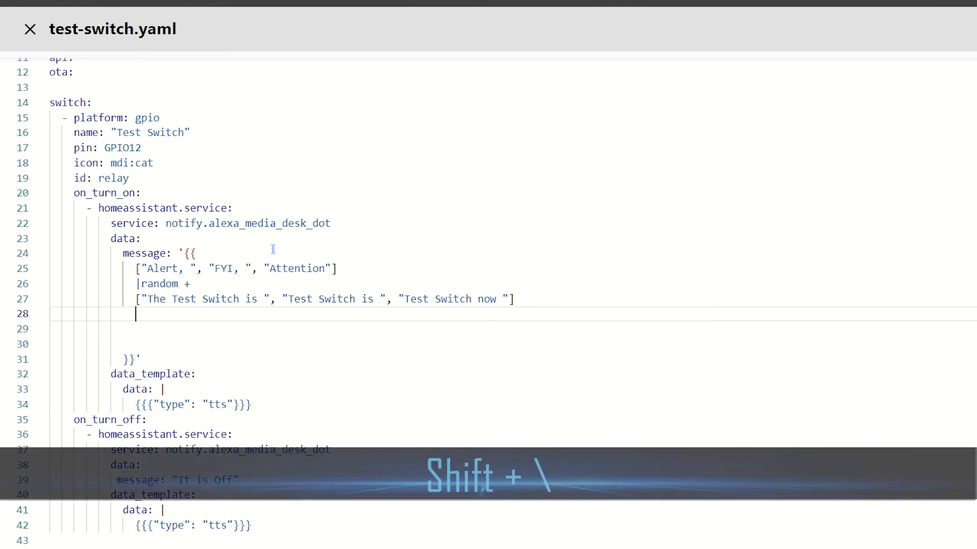
# Append a random ending from "On.", "Activated" or "Powered" and remove blank template lines
pyautogui.write('|random +')
pyautogui.click(513, 329)
pyautogui.write('["On."]')
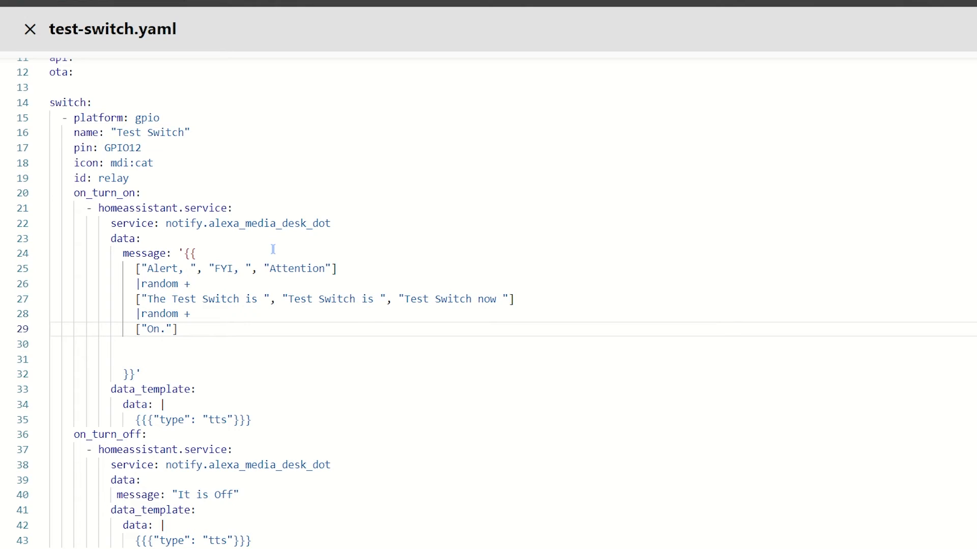
pyautogui.click(163, 329)
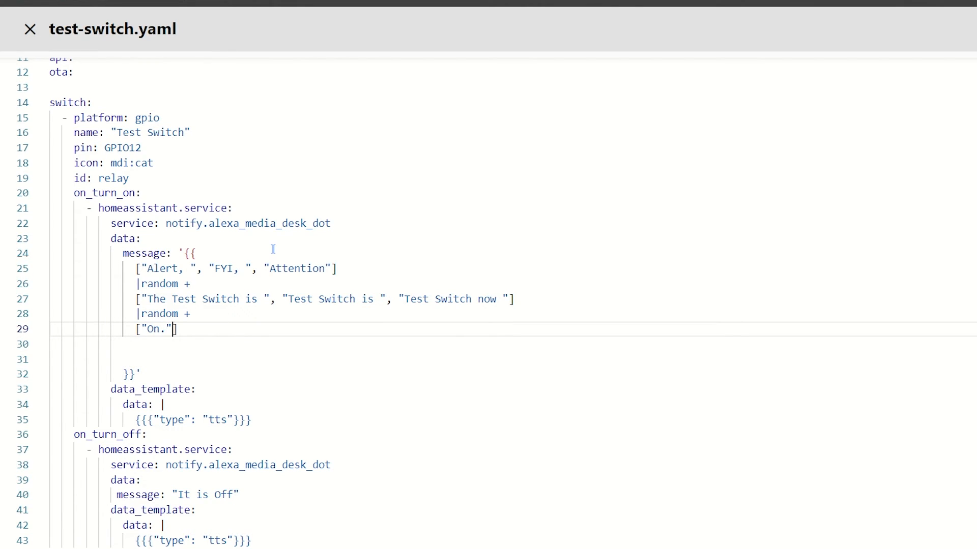
pyautogui.write(', "')
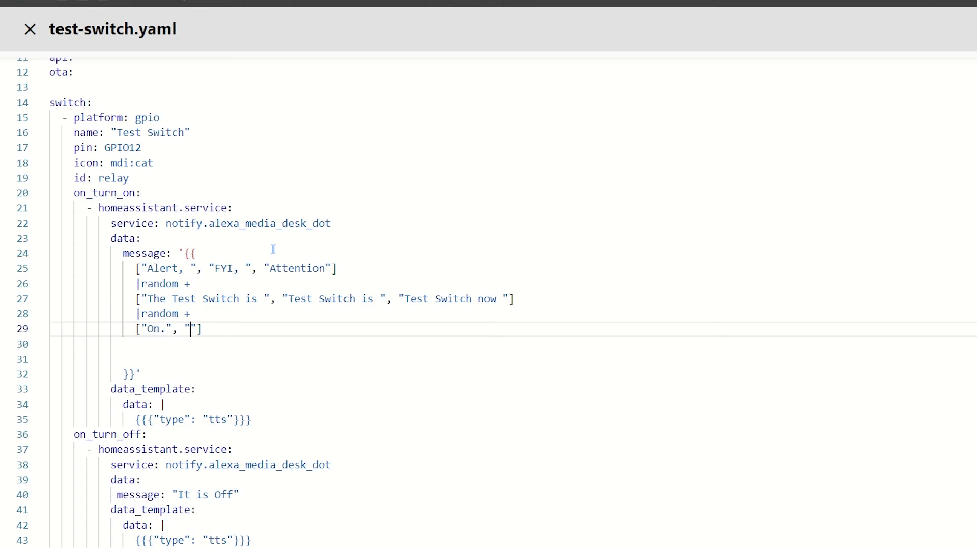
pyautogui.write('Activated", "Powered')
pyautogui.click(513, 344)
pyautogui.write('|')
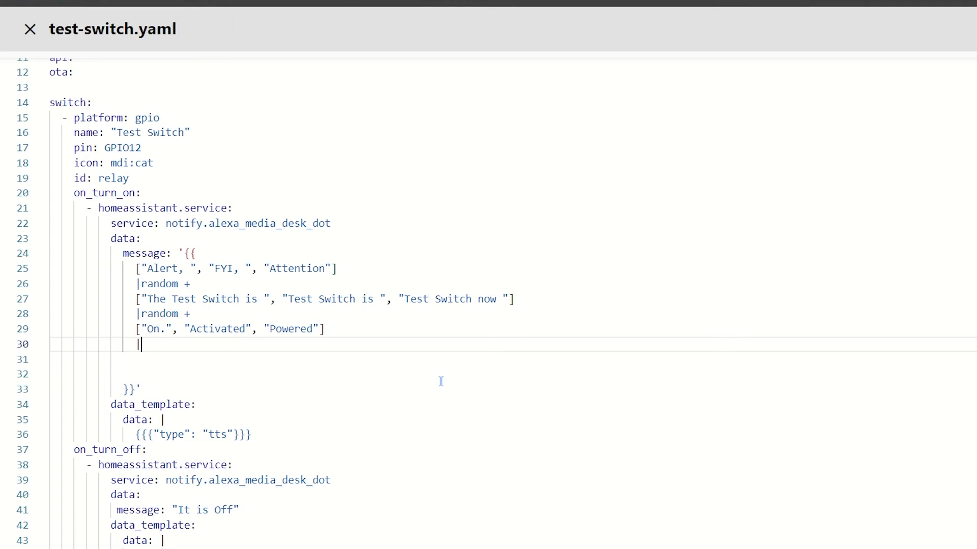
pyautogui.write('random')
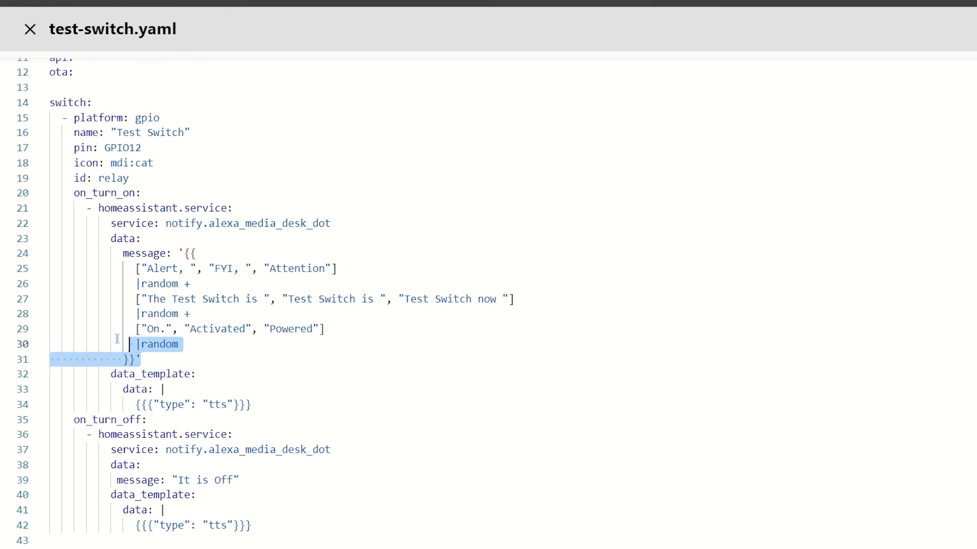
pyautogui.press('ctrl+c')
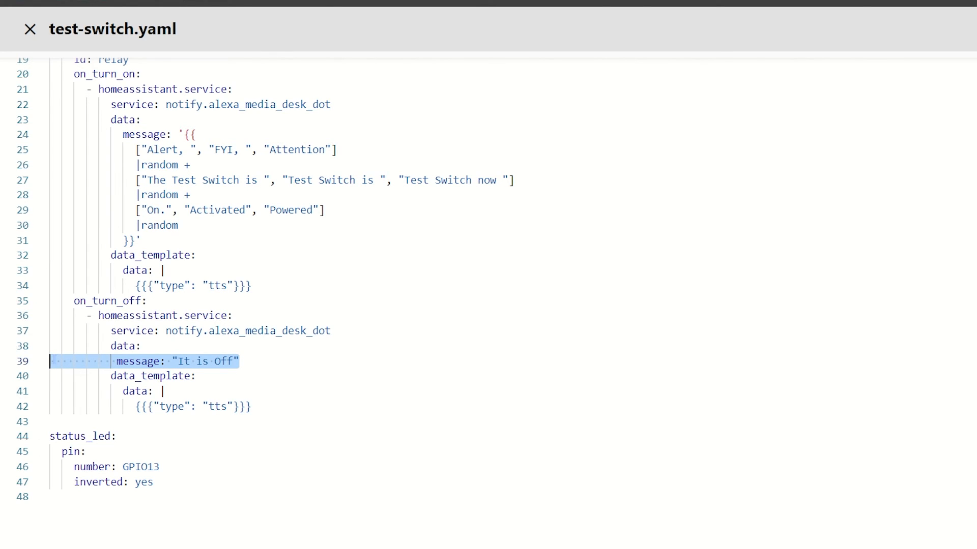
# Paste the copied random template over the turn-off message, ending Off., DeActivated or unPowered
pyautogui.press('ctrl+v')
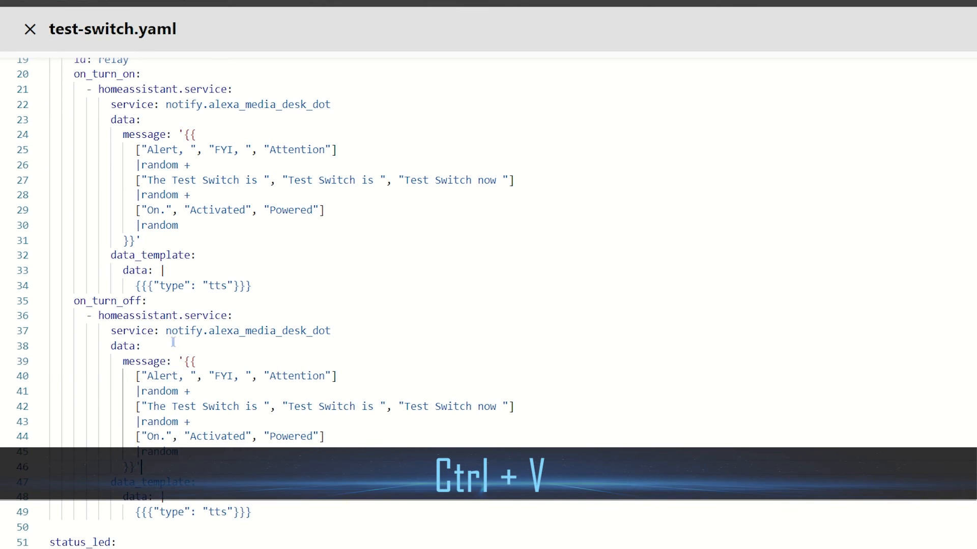
pyautogui.press('ctrl+v')
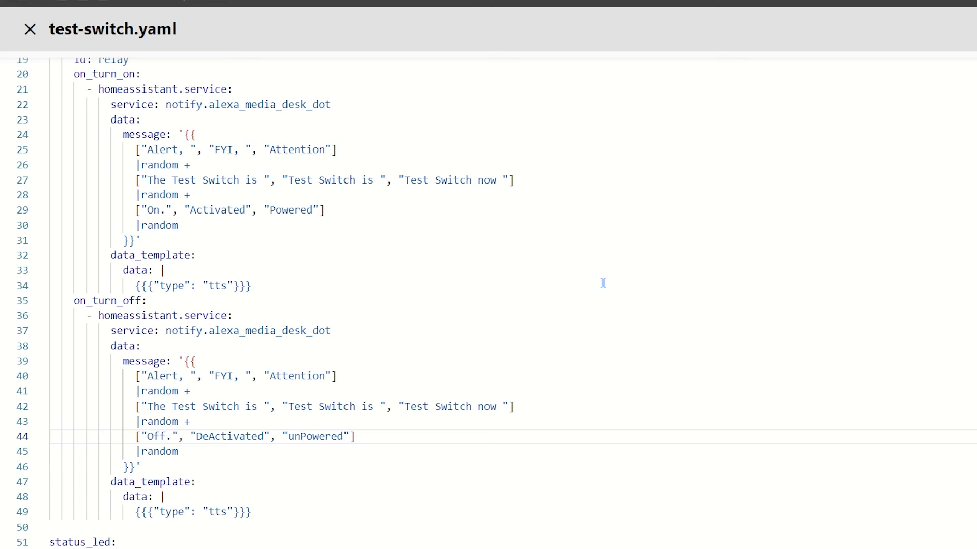
pyautogui.moveTo(628, 328)
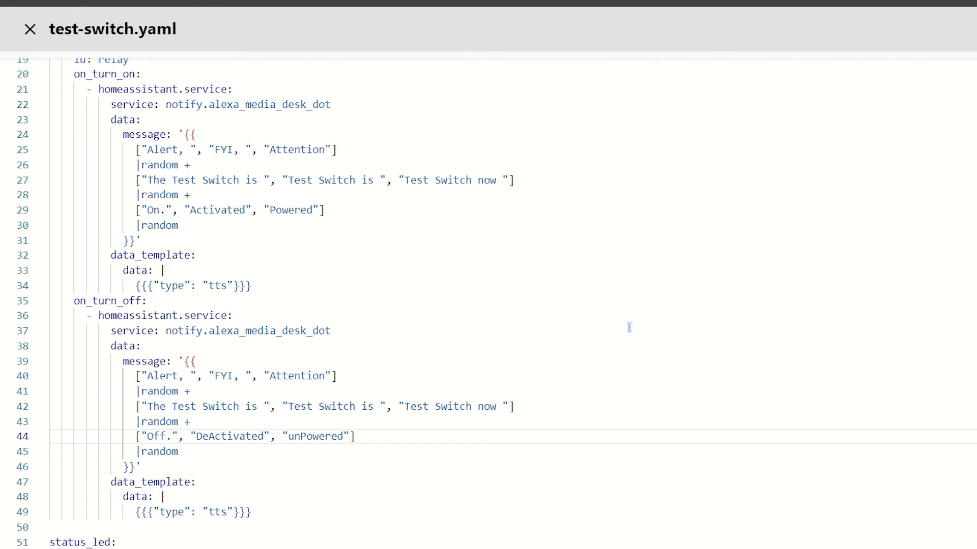
pyautogui.moveTo(558, 325)
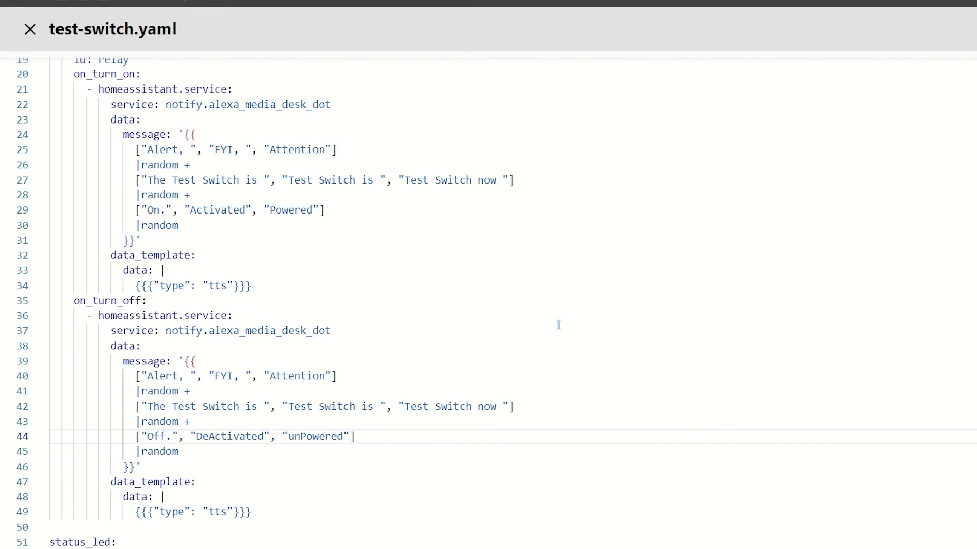
pyautogui.moveTo(302, 245)
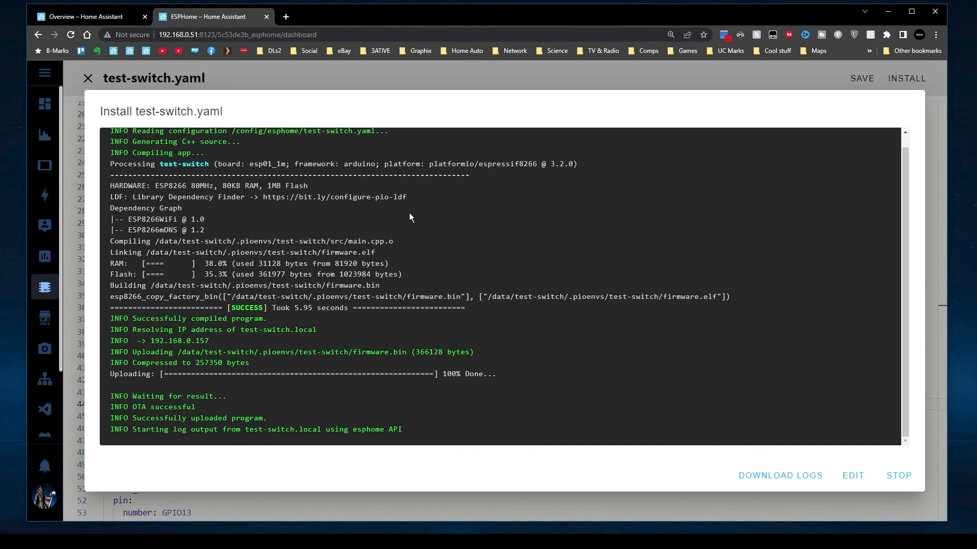
pyautogui.moveTo(453, 352)
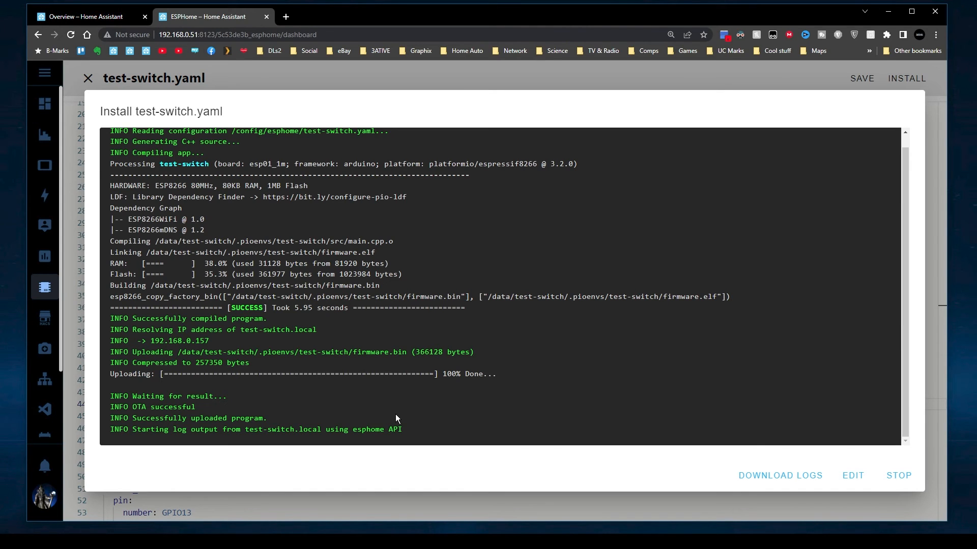
pyautogui.moveTo(397, 416)
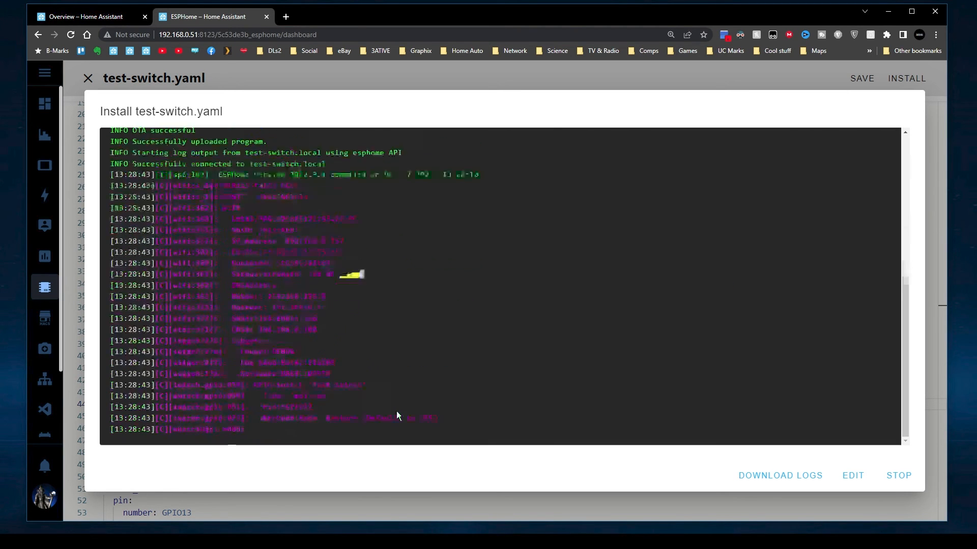
# Close the install log once the over-the-air upload succeeds
pyautogui.click(87, 17)
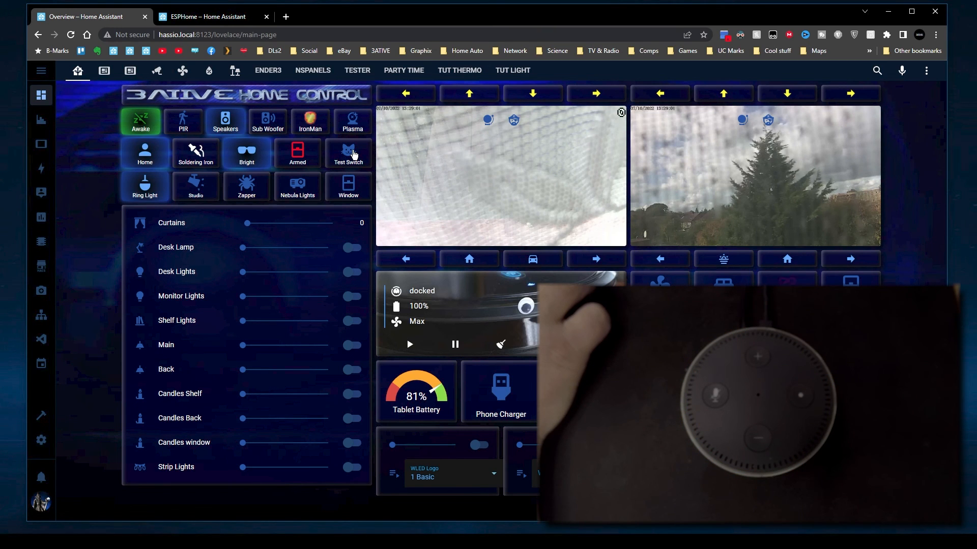
# Toggle the Test Switch to hear the random announcement, then return to the dashboard
pyautogui.click(347, 153)
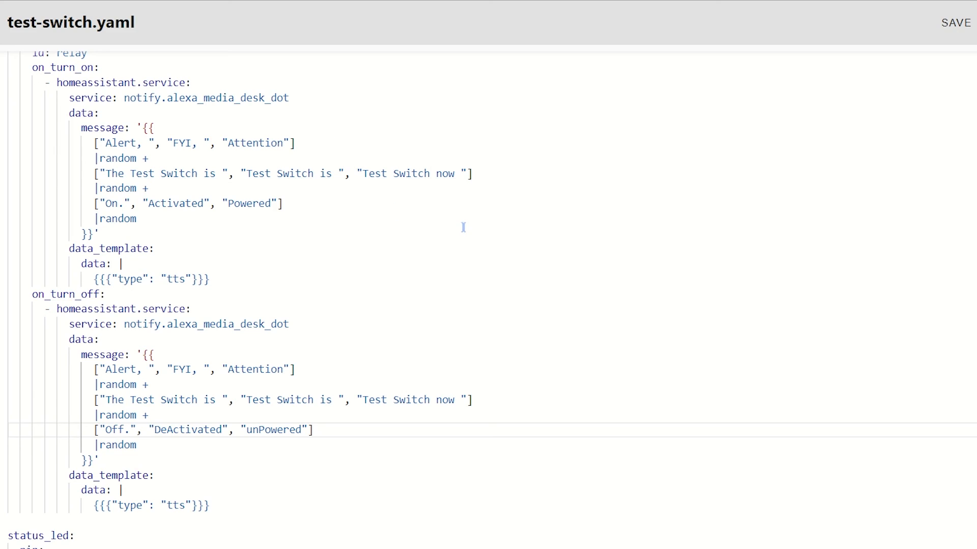
pyautogui.click(80, 17)
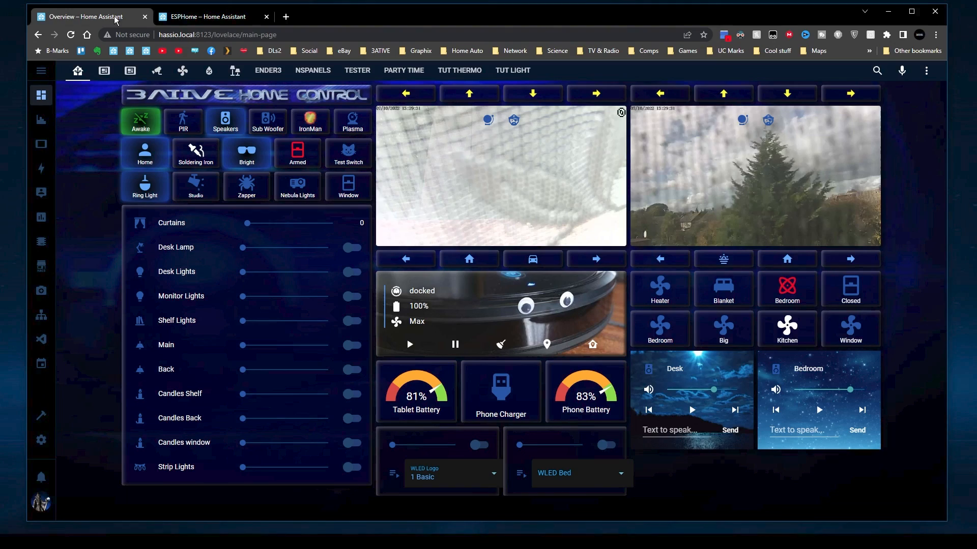